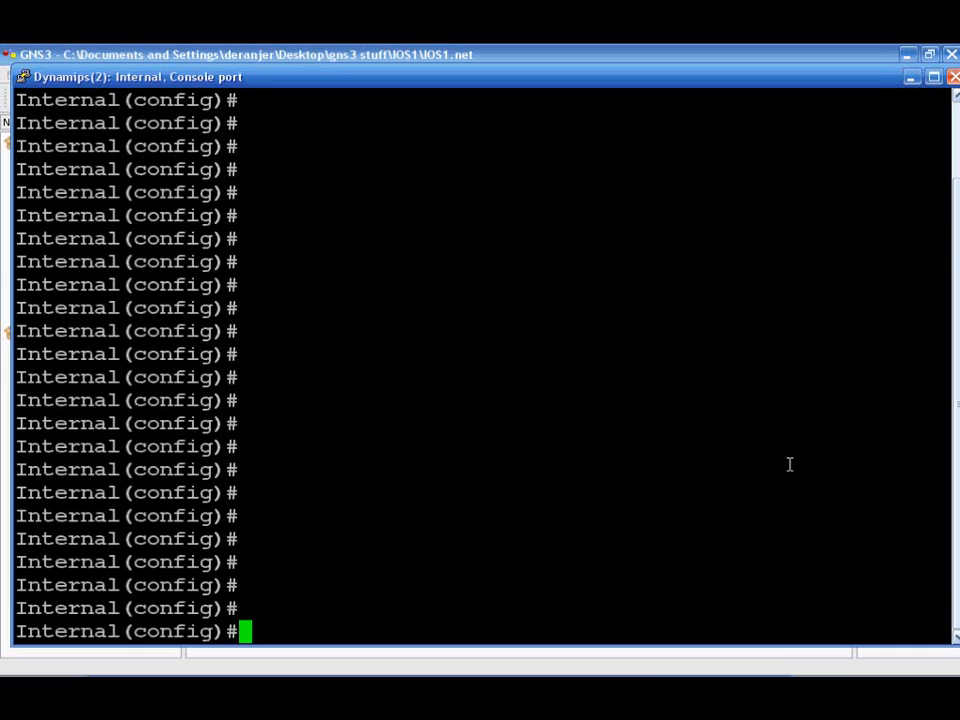
- Add 'access-list 101 permit ip any any' to the Internal router's configuration
text(a)
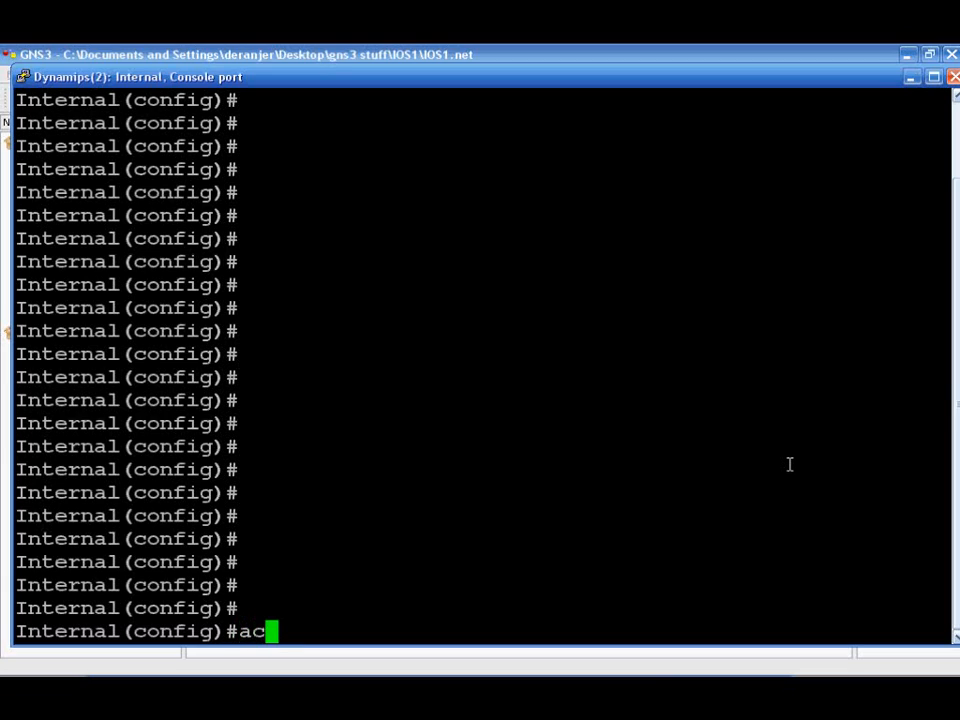
text(cess-li)
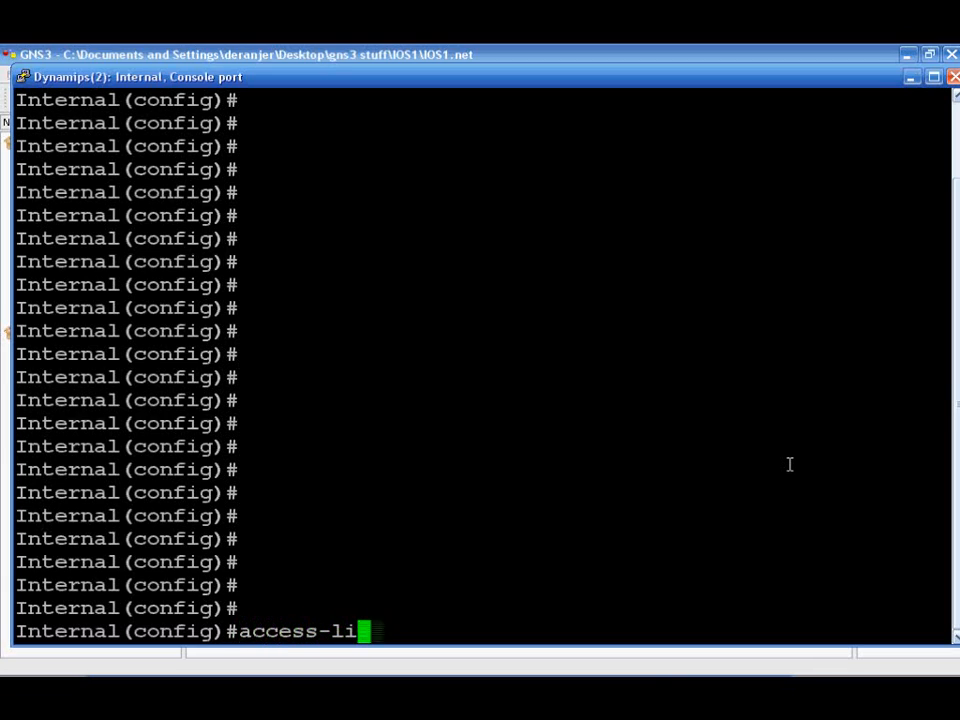
text(st 101 per)
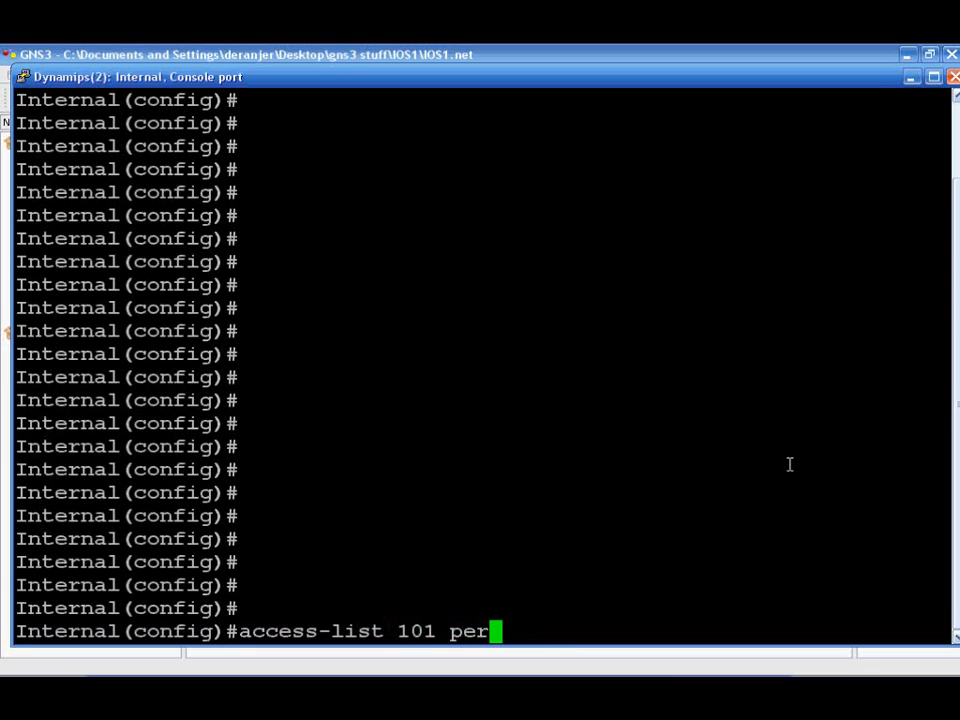
text(mit ip any any)
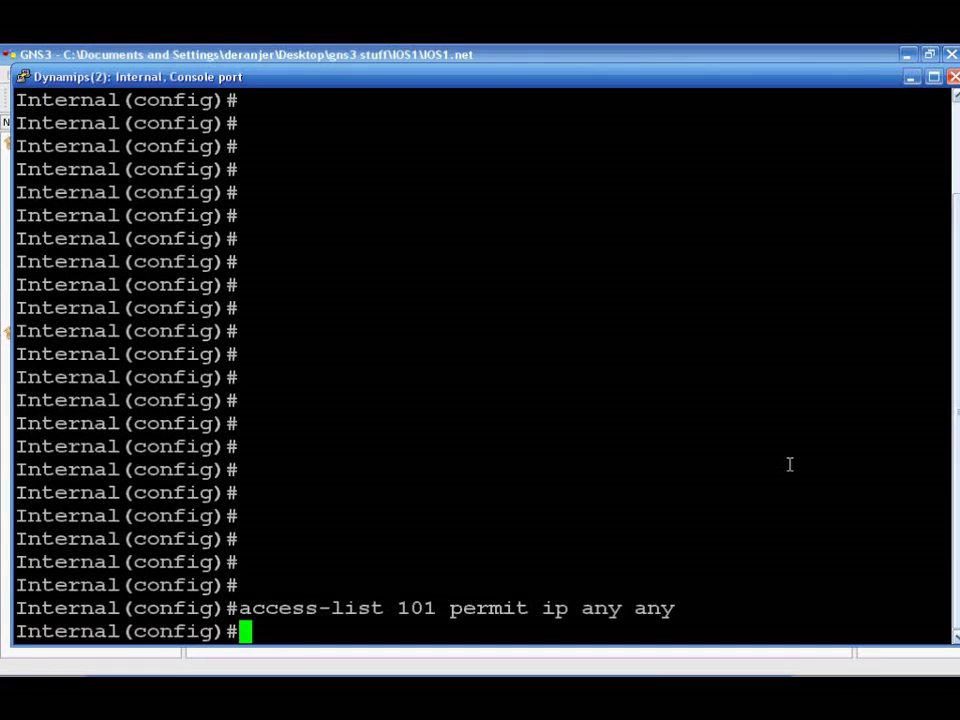
- Show access list 101 to confirm rule 30 permit ip any any follows the ICMP denies
text(do)
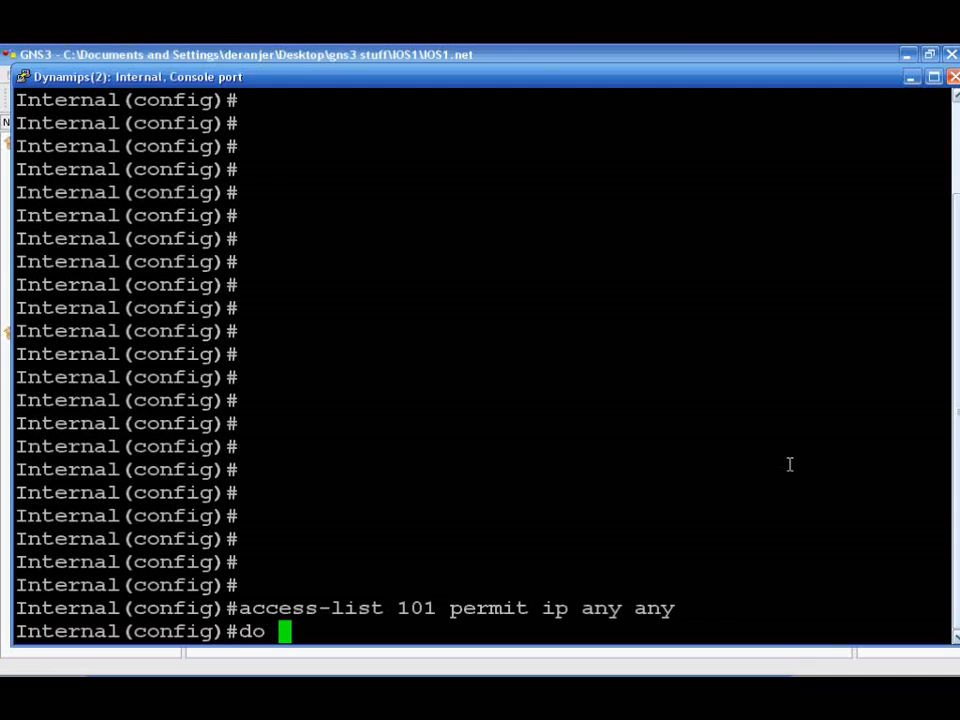
text(sh)
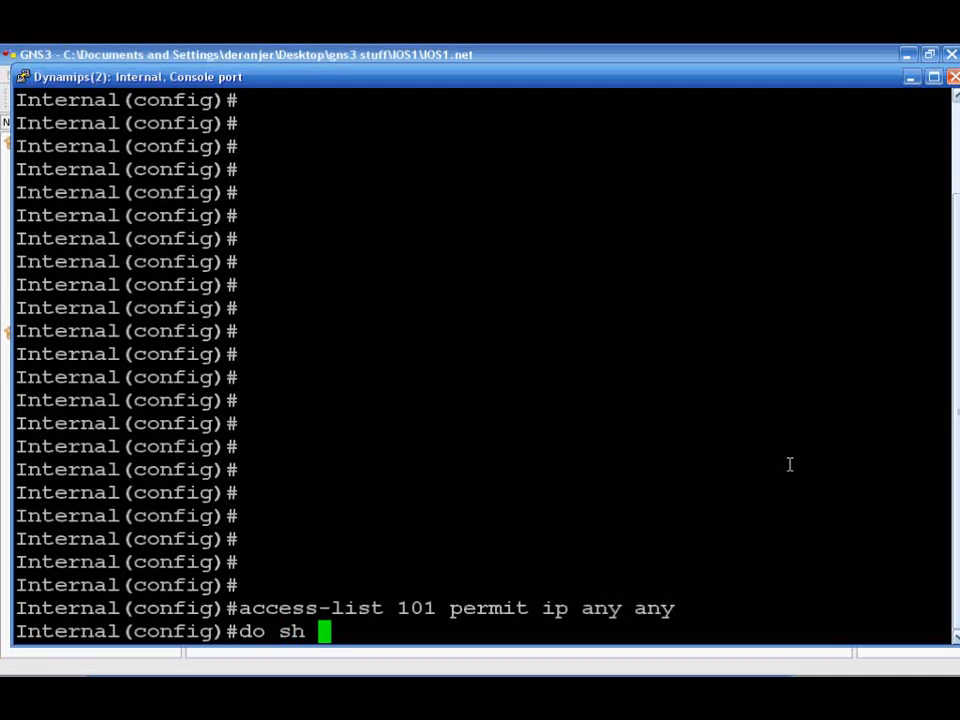
text(ac)
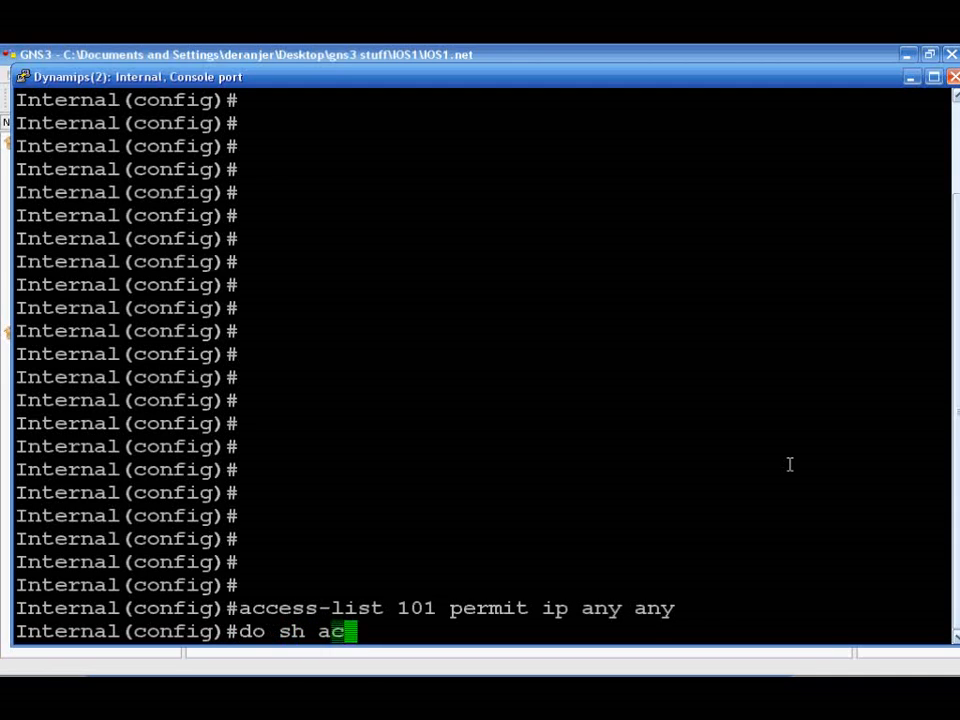
text(c)
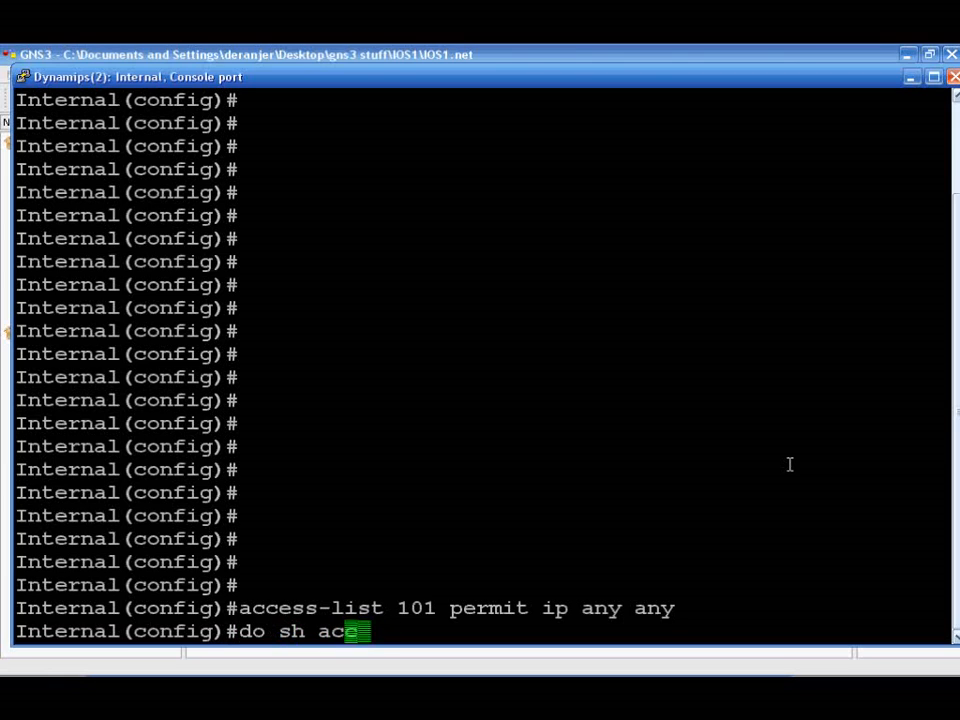
text(cess-list 101)
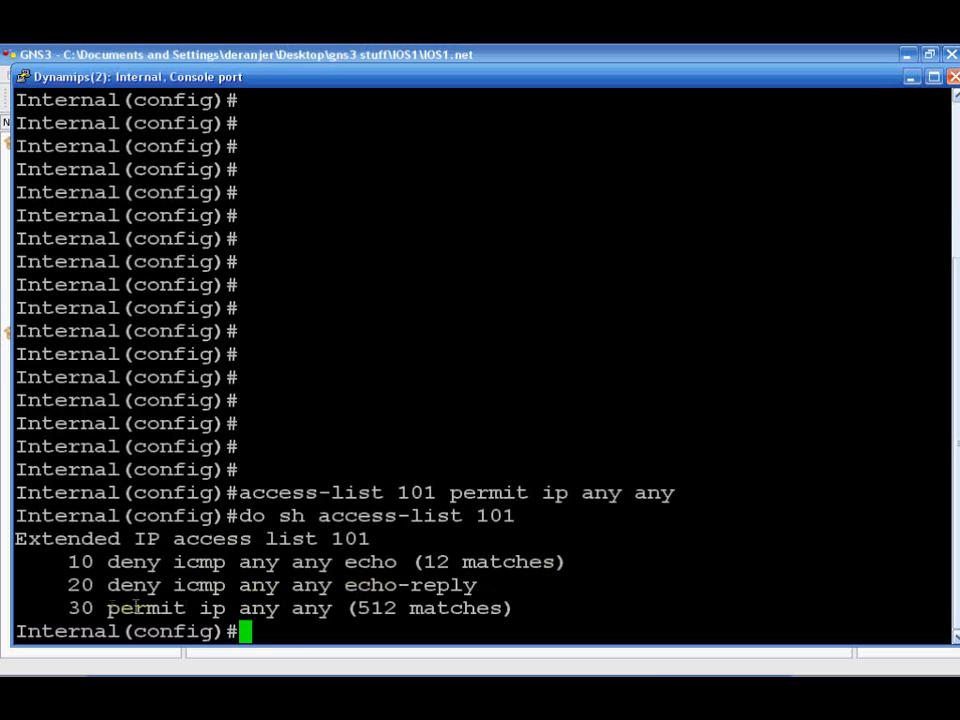
mouse_move(558, 616)
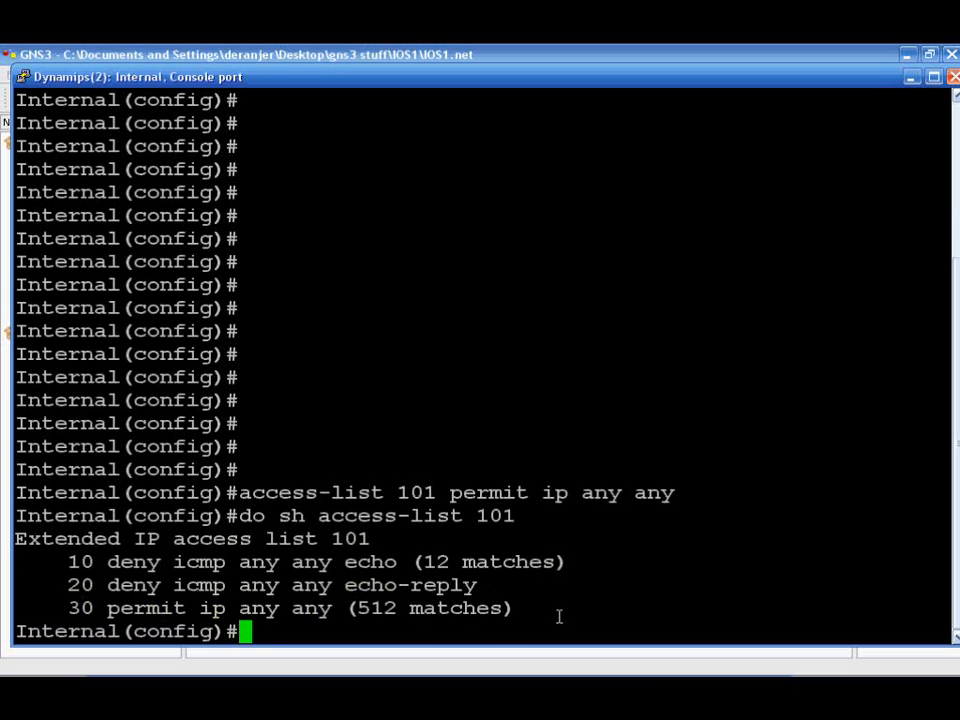
mouse_move(352, 632)
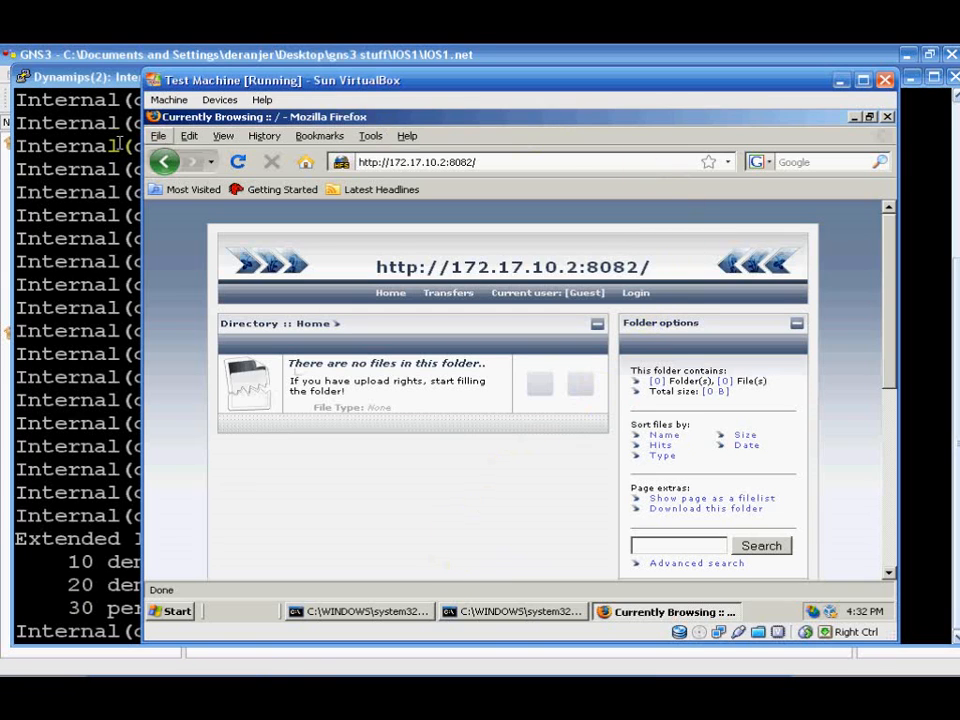
- Load 172.17.10.2:8082 in Opera on the test machine, then rerun ping 172.17.10.2
click(236, 162)
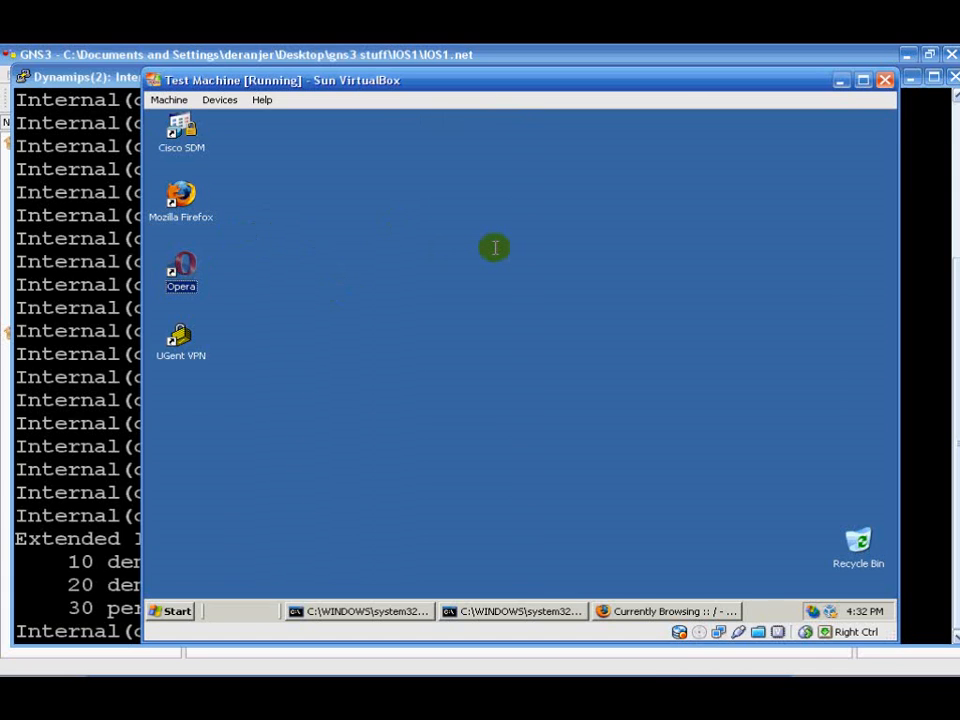
double_click(180, 268)
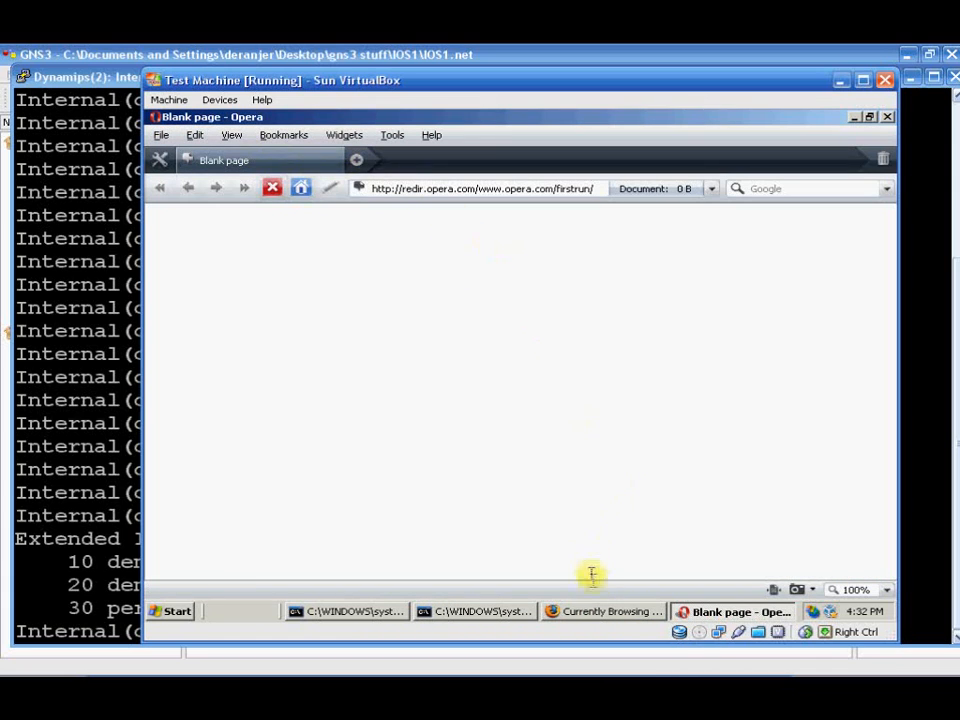
click(604, 612)
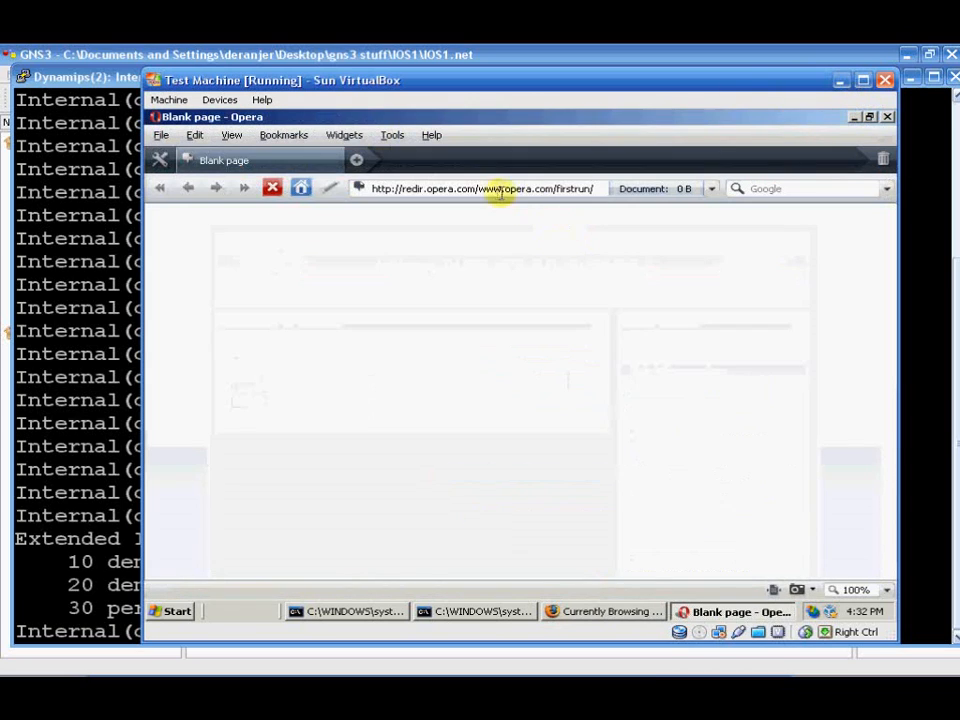
text(172.17.10.2:8082)
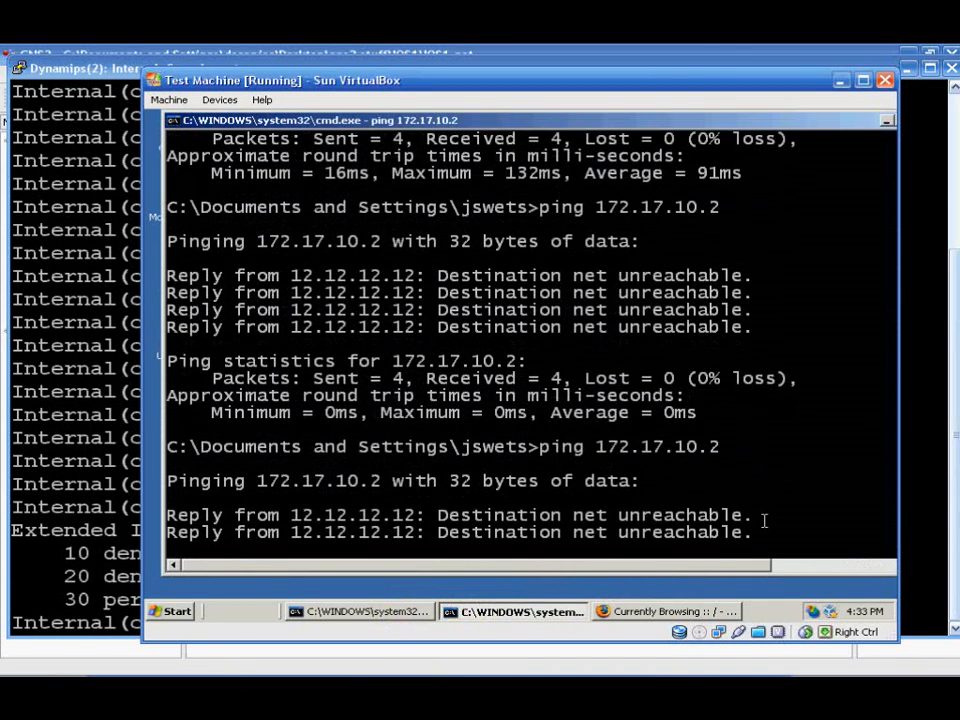
key(Enter)
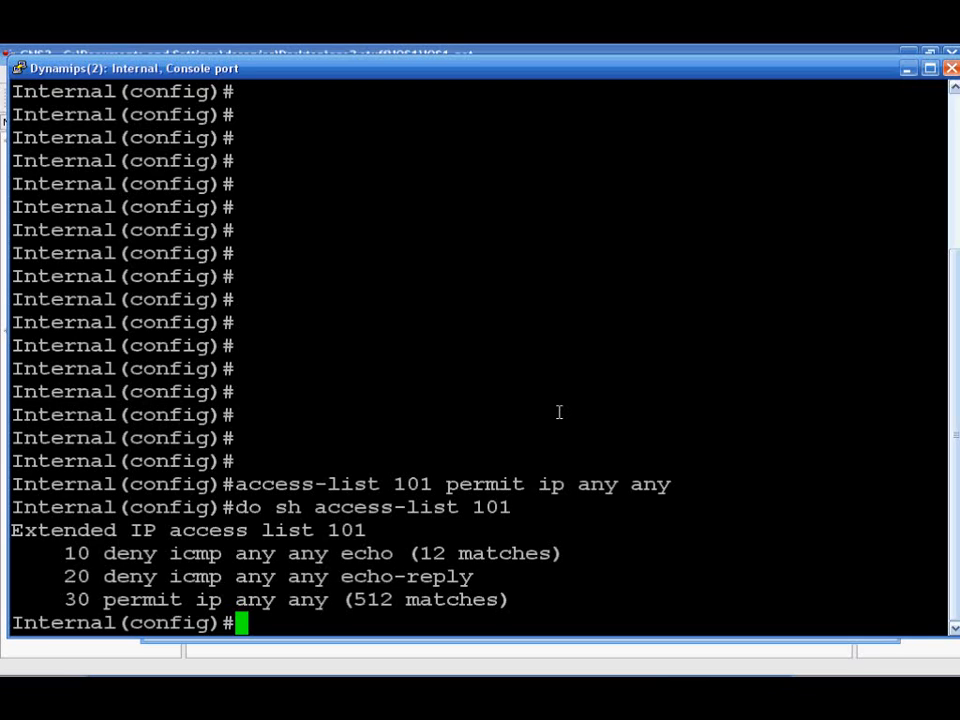
- Enter extended access list 101 edit mode and show the current access list
text(aces)
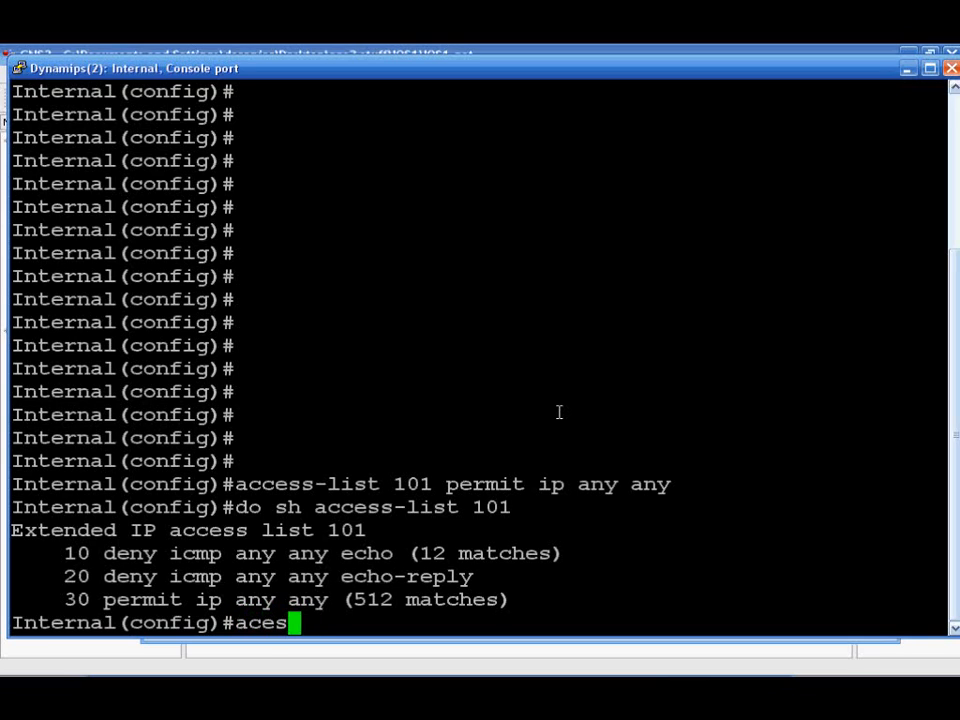
text(ss-list extended 101)
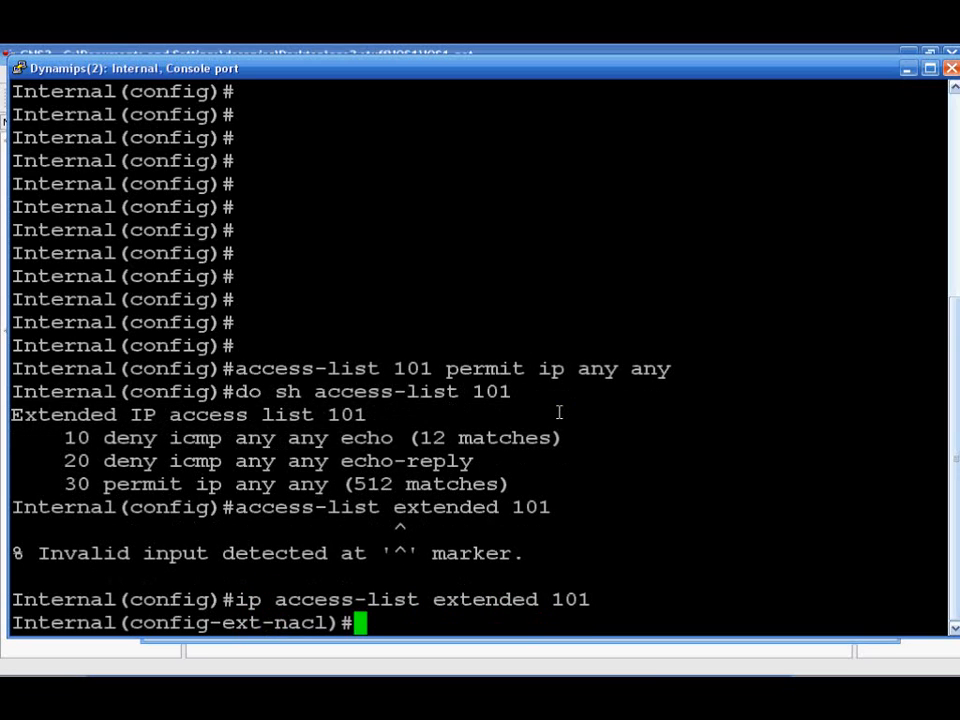
text(do sho)
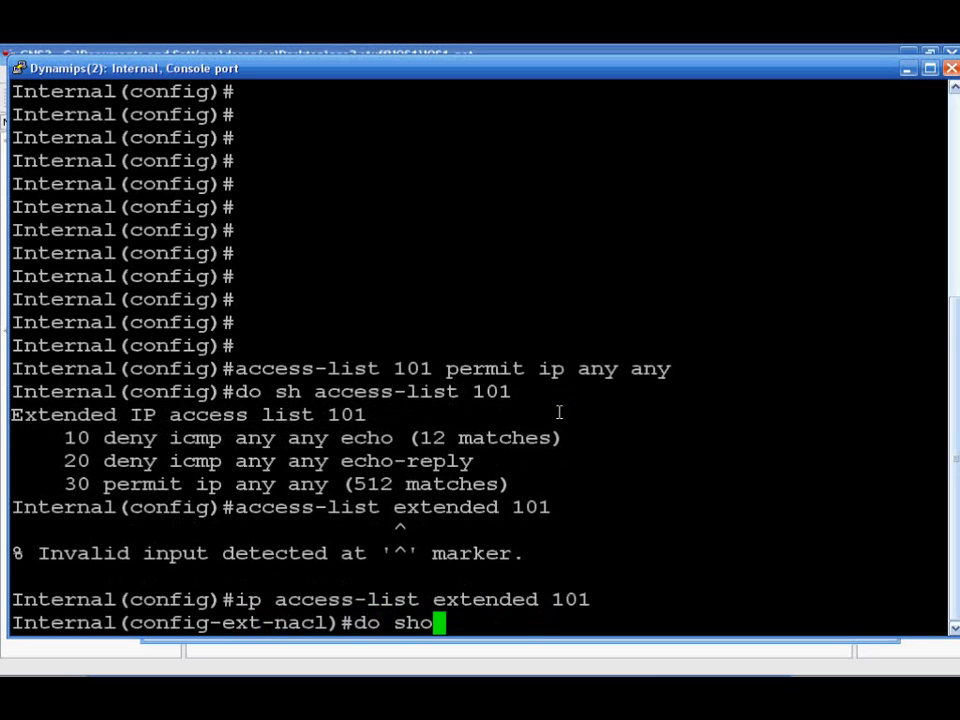
text(acce)
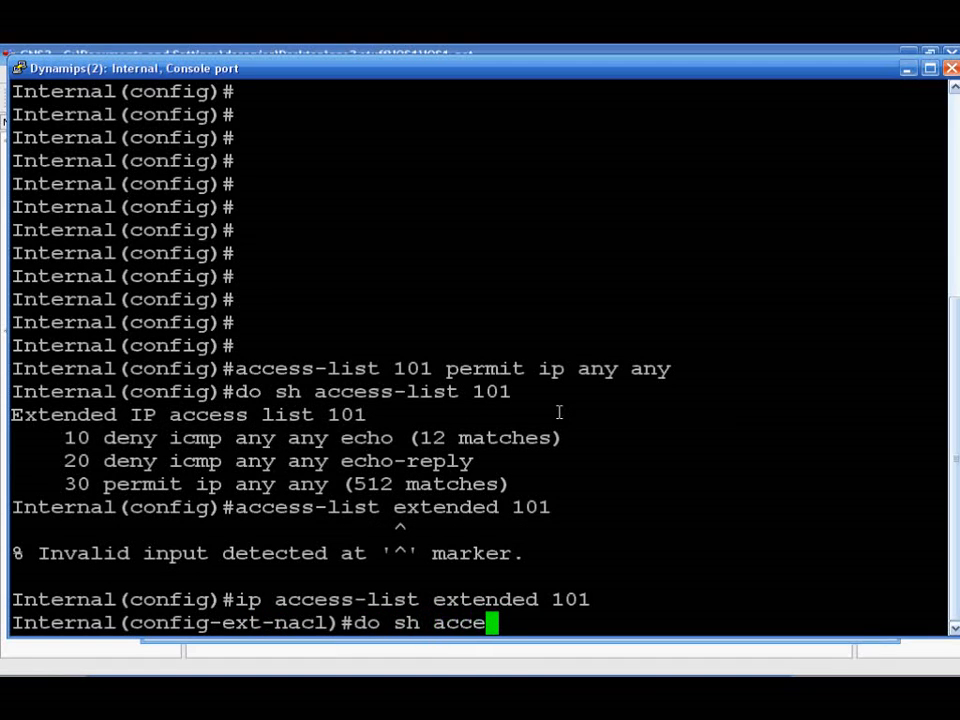
text(ss-list)
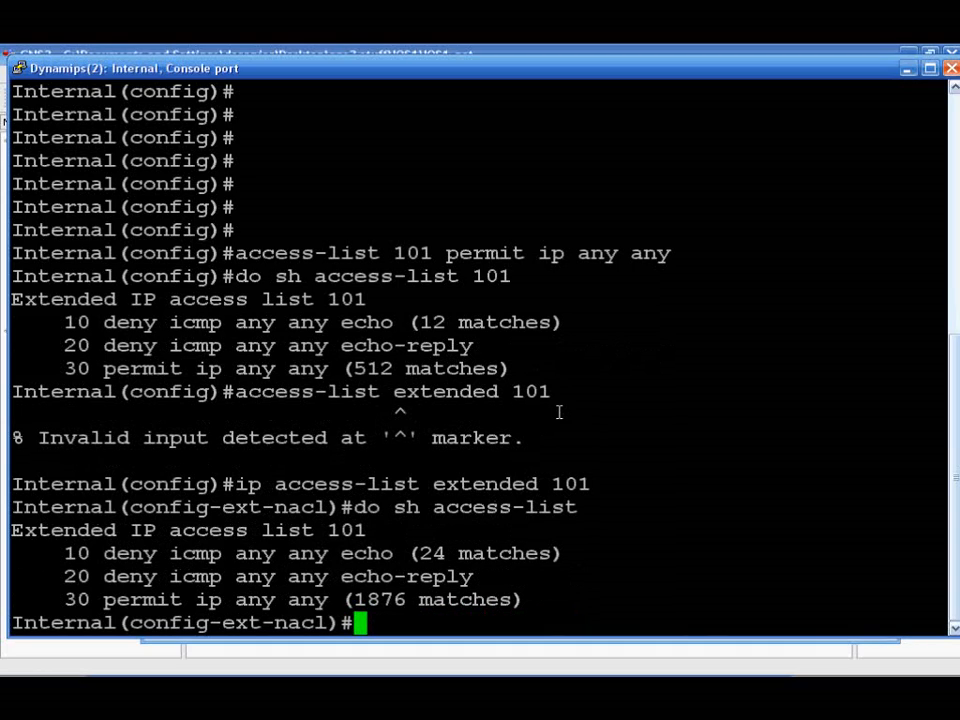
- Remove rule 30 permit ip any any from access list 101 with 'no 30'
text(no 30)
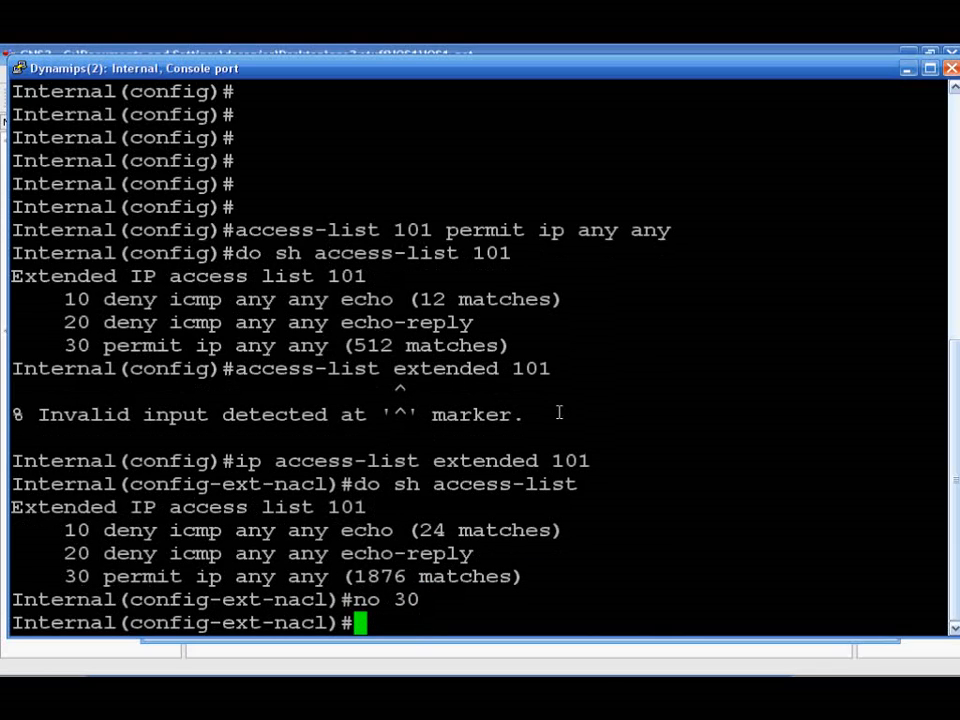
text(no 30)
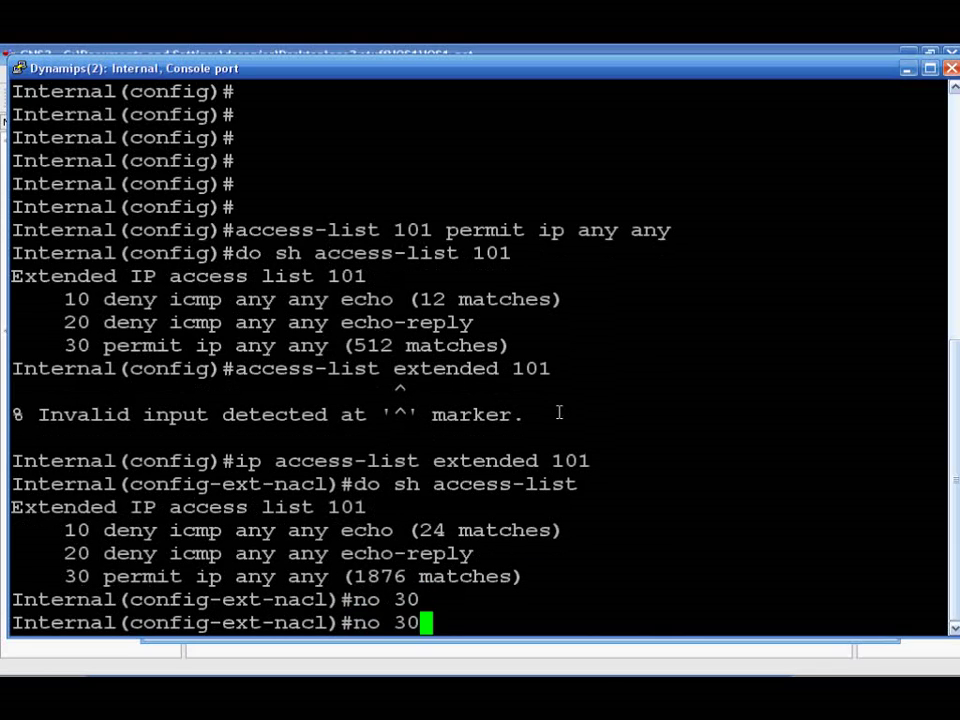
key(Return)
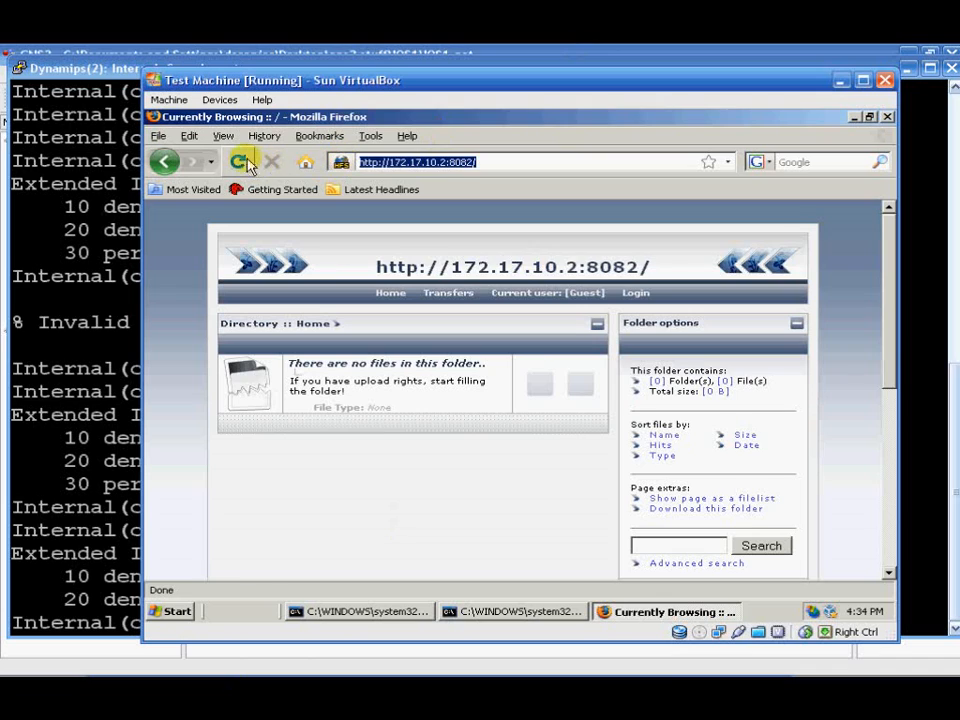
- Reload the 172.17.10.2:8082 page in the VM, then return to the router console
click(240, 162)
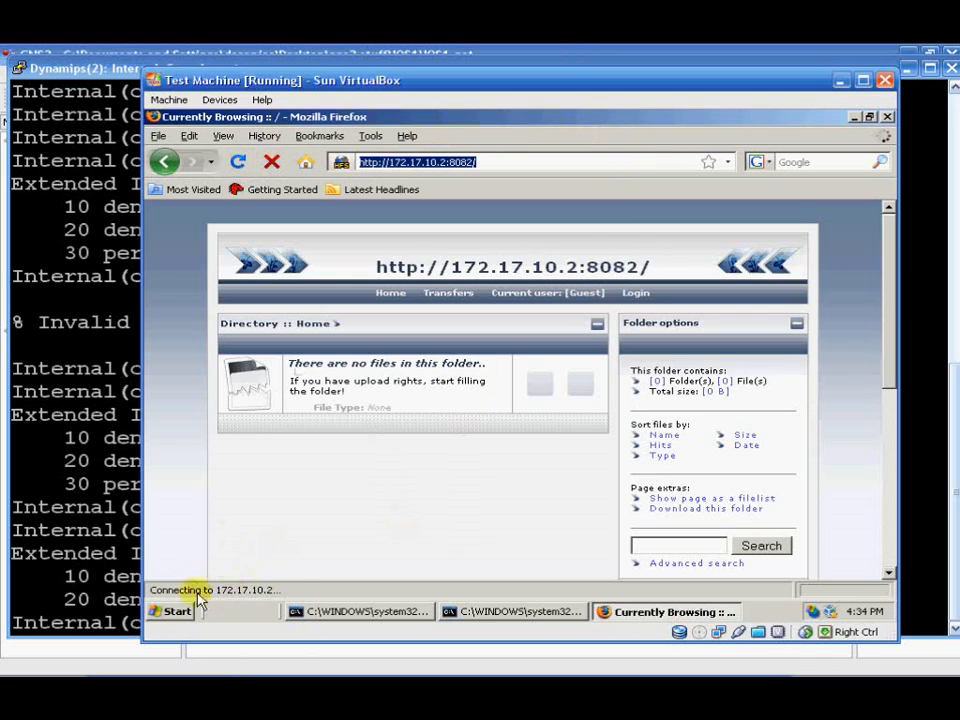
mouse_move(428, 430)
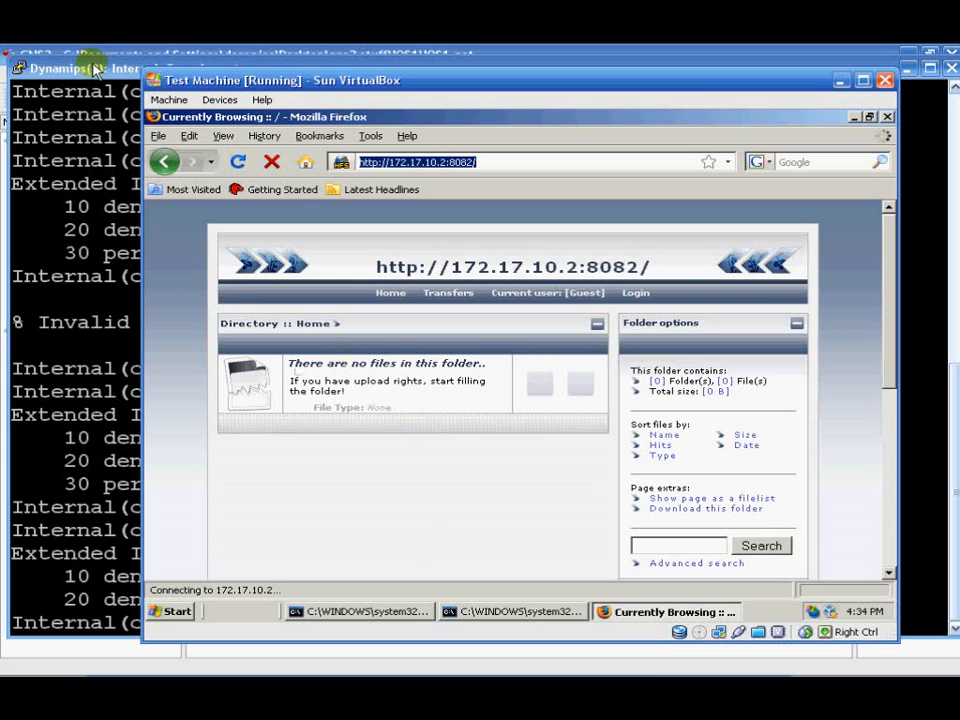
click(80, 68)
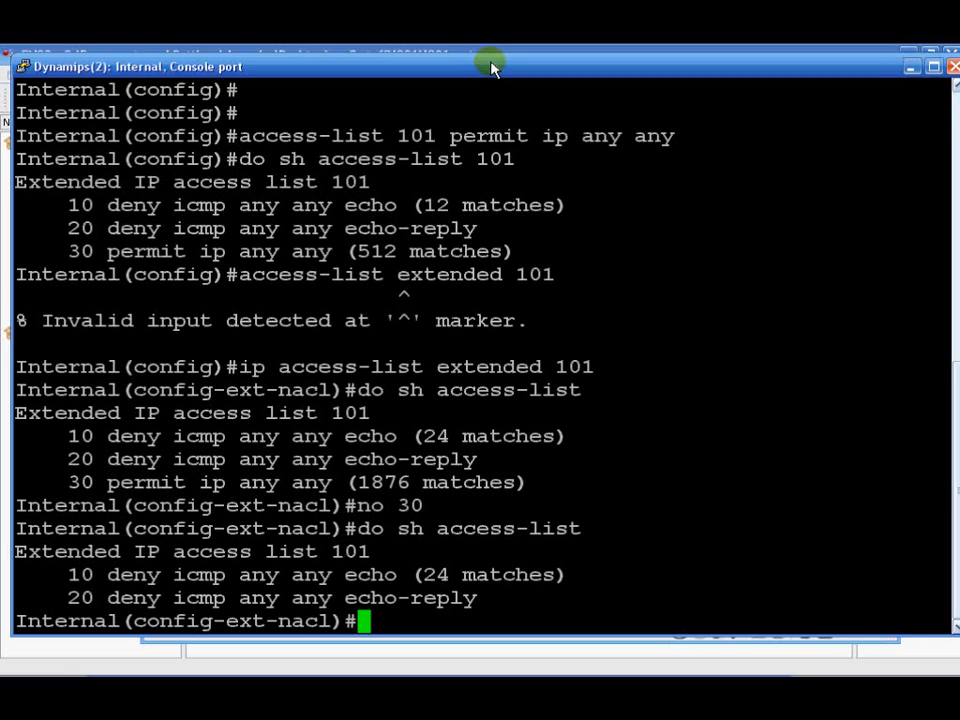
- Add rule '15 permit ip any any' to access list 101 and show the updated rules
text(15)
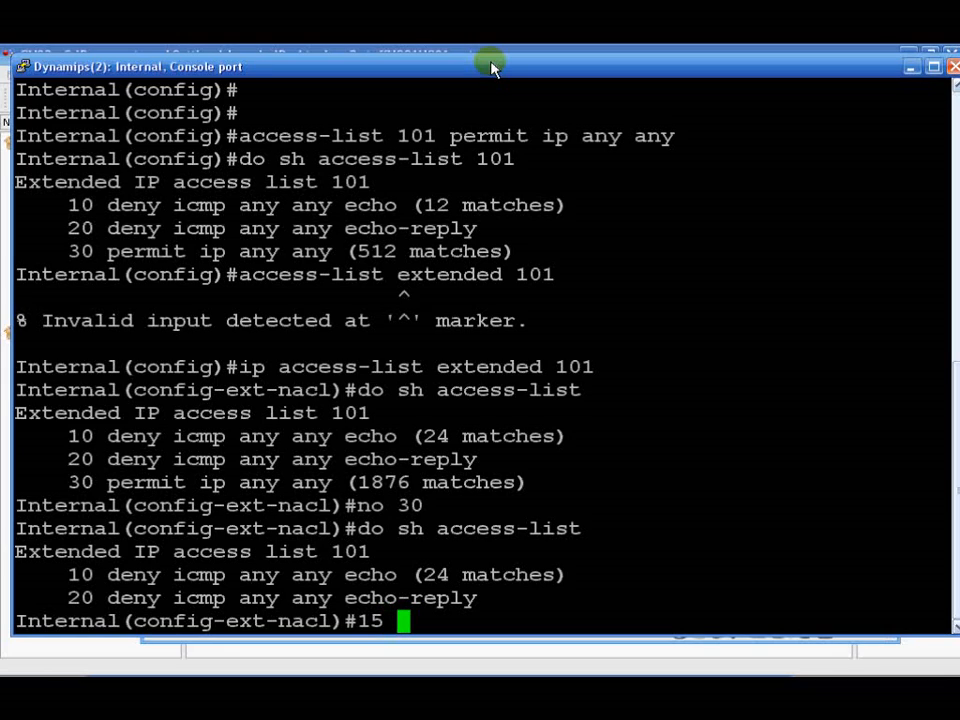
text(permit)
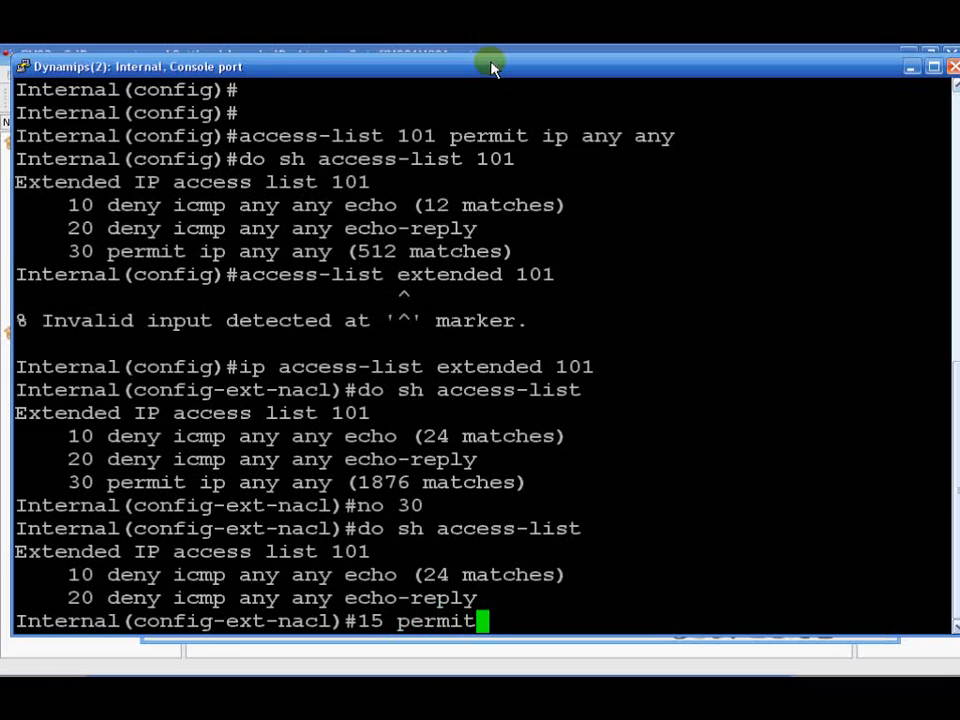
text(ip any any)
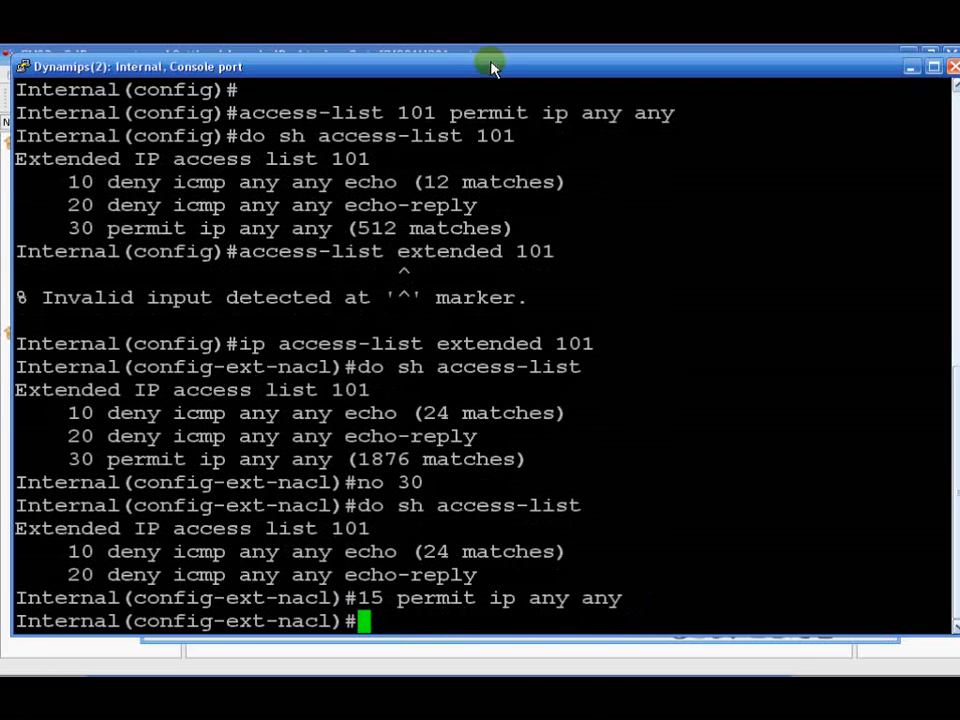
text(do sh access-list)
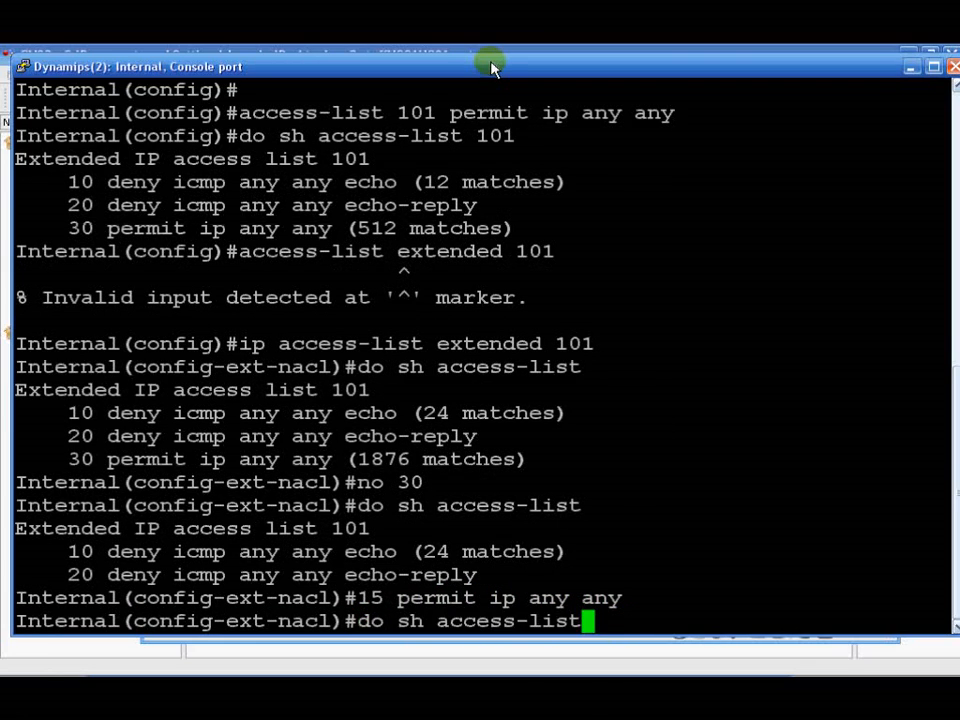
key(Return)
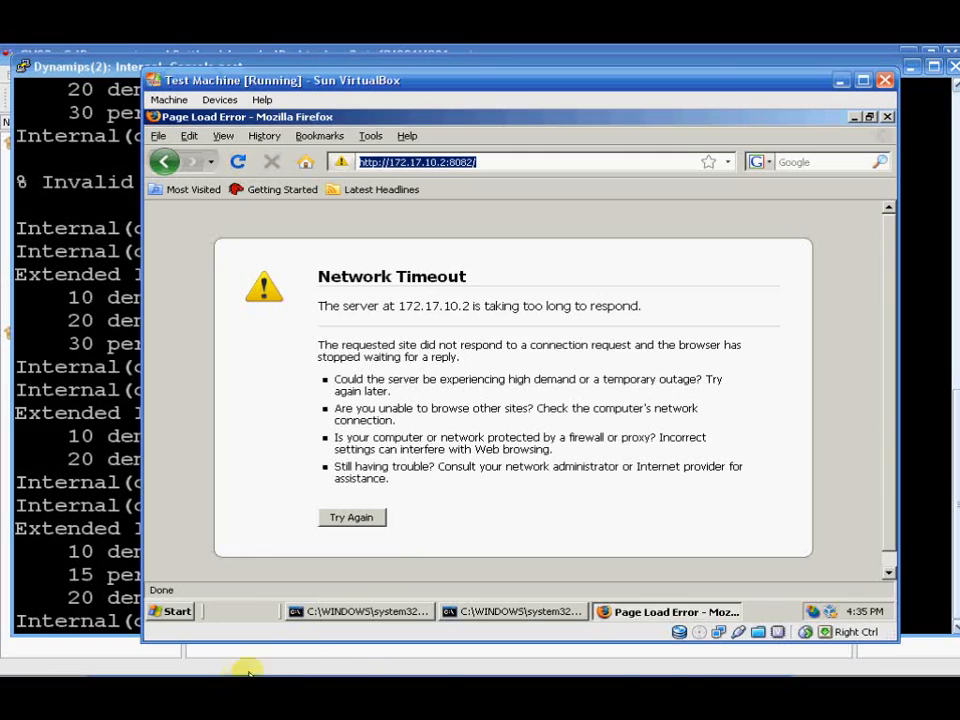
mouse_move(372, 512)
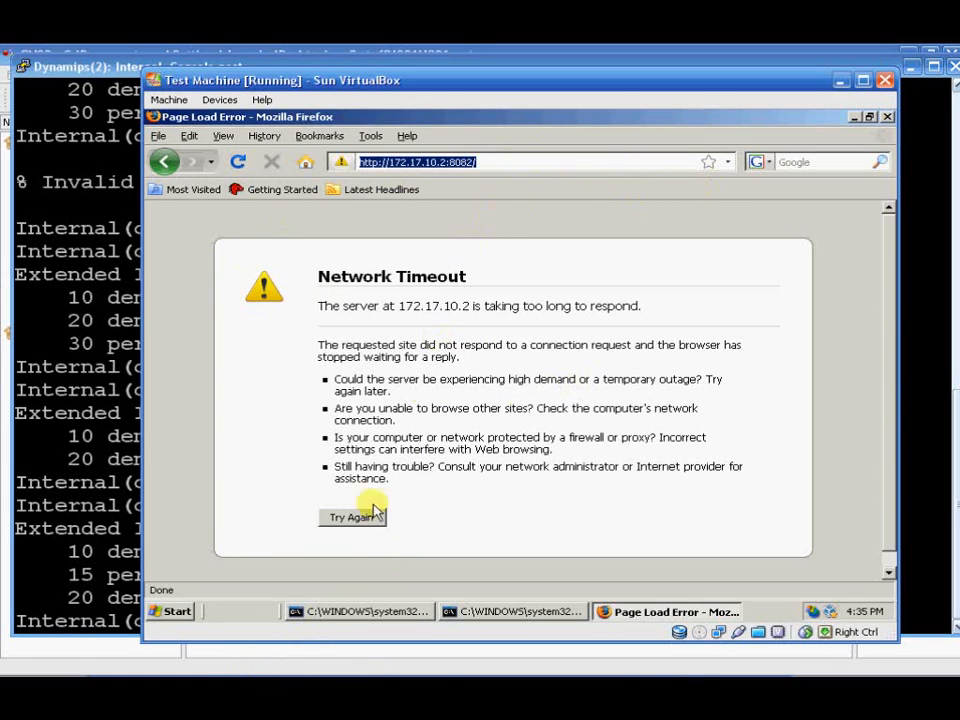
- Retry the 172.17.10.2 web page in Firefox and run ping 172.17.10.2 in cmd
click(352, 516)
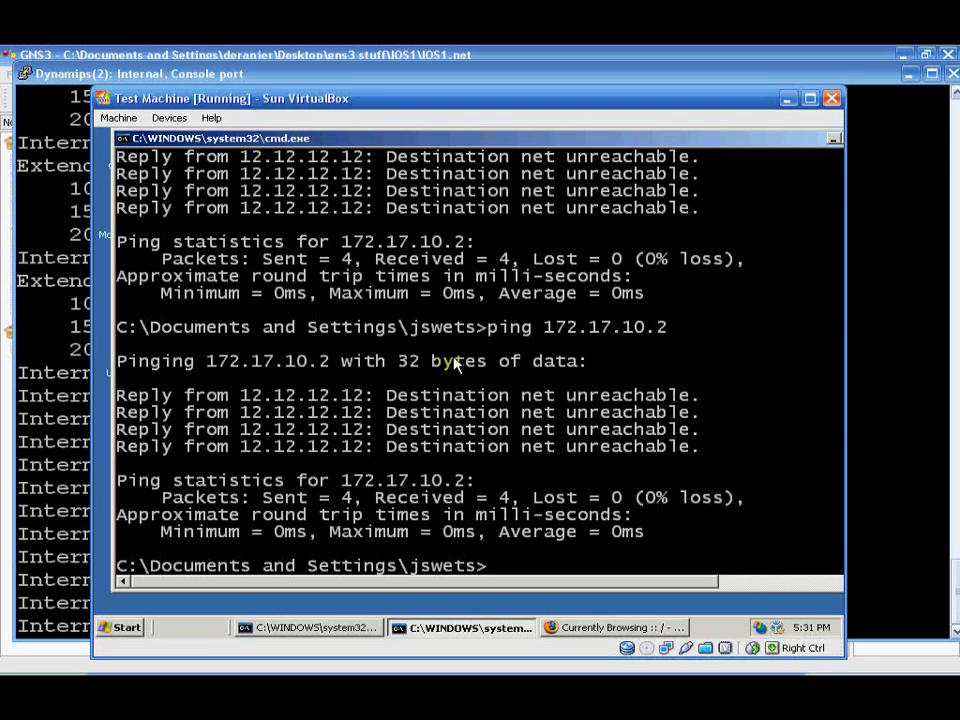
text(ping 172.17.10.2)
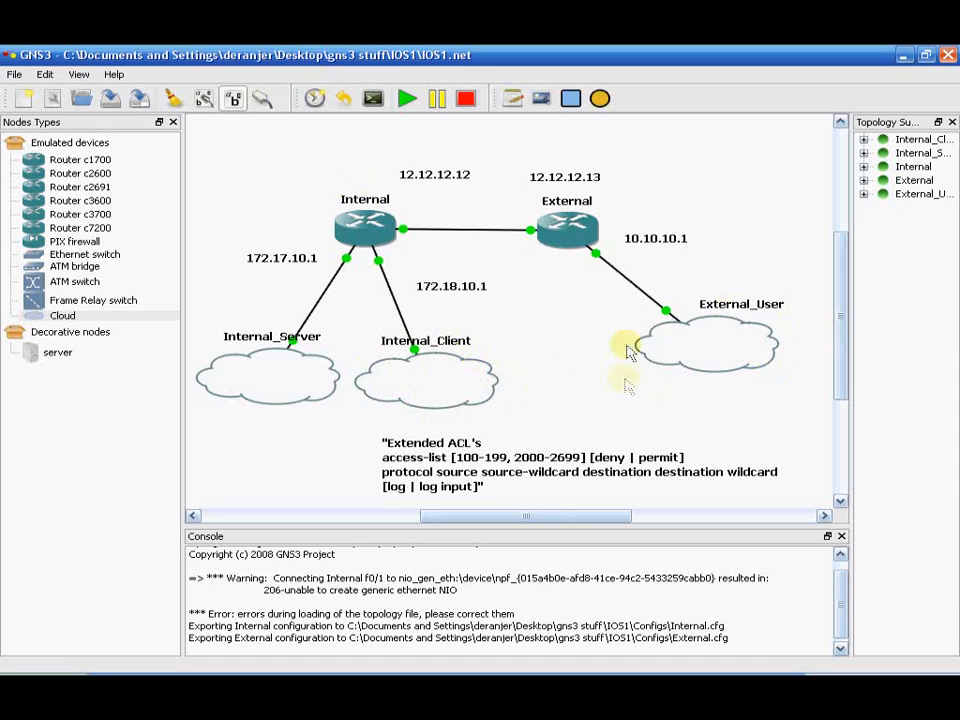
mouse_move(696, 308)
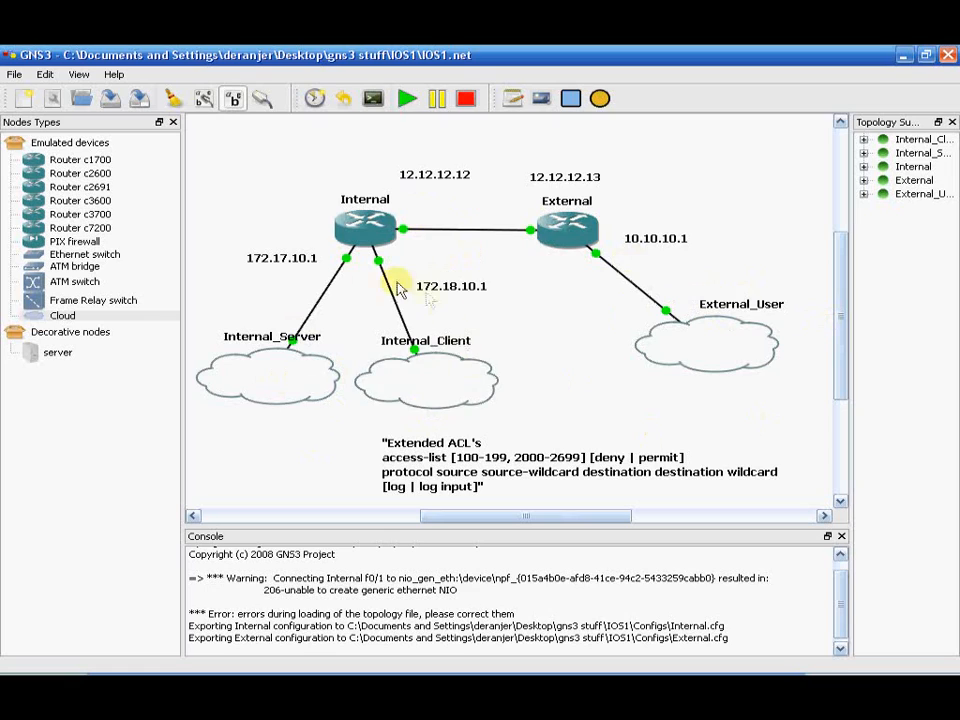
mouse_move(556, 376)
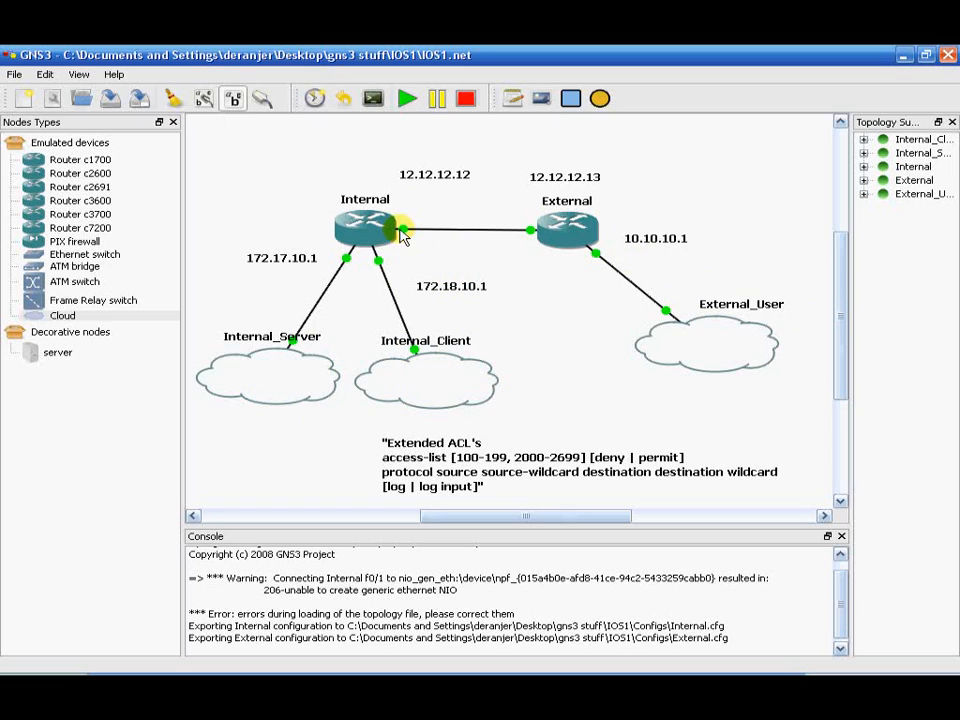
mouse_move(404, 236)
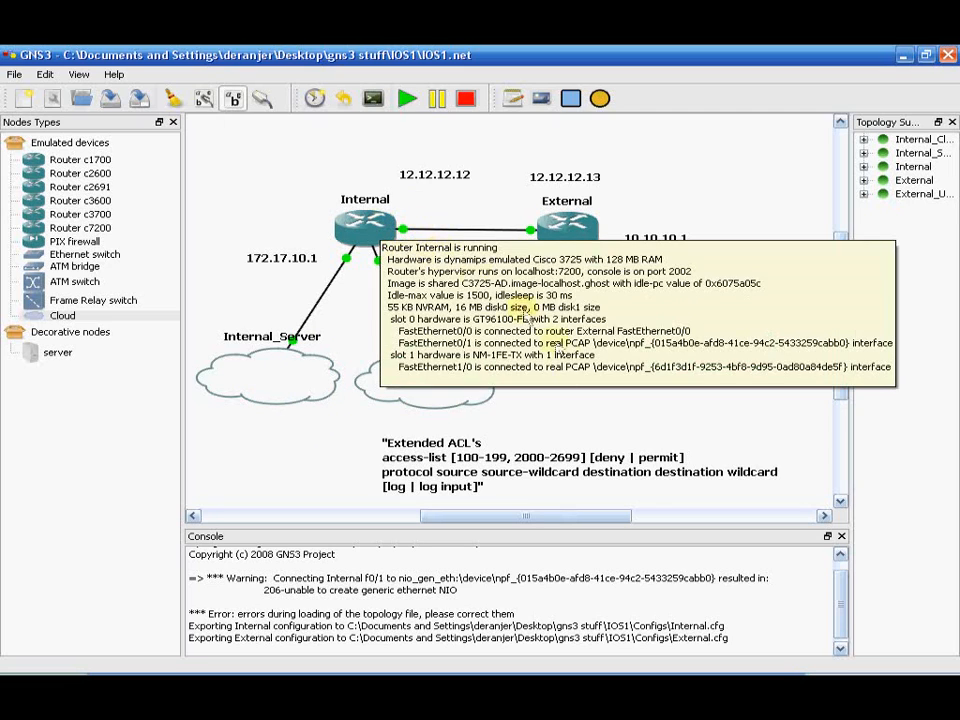
mouse_move(344, 262)
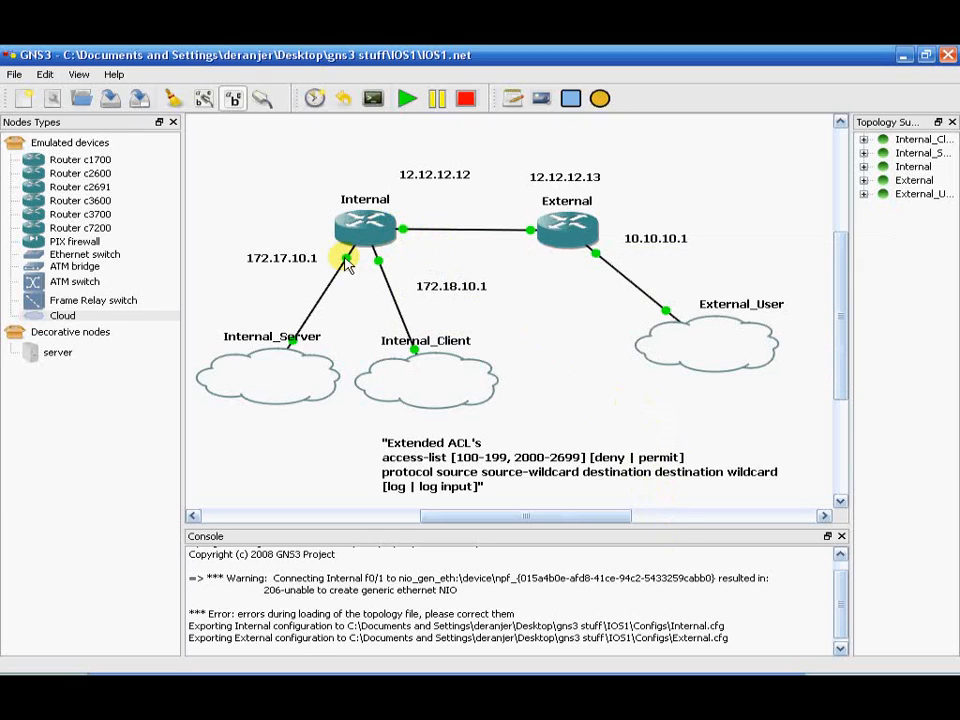
mouse_move(548, 330)
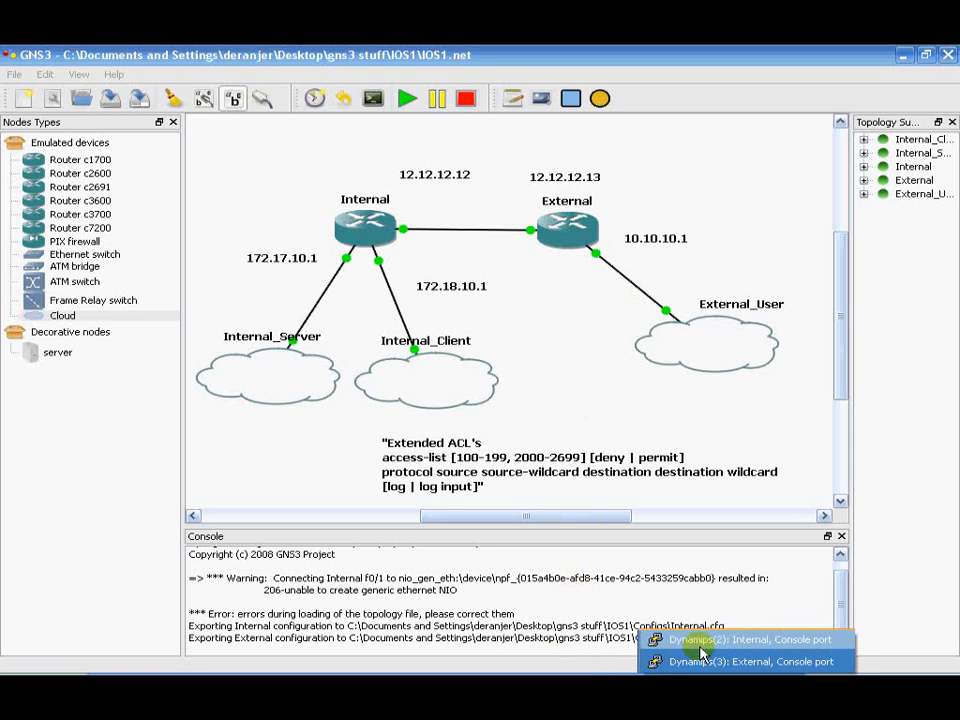
- On the Internal console show the access list, exit, and reopen extended access list 101
click(756, 640)
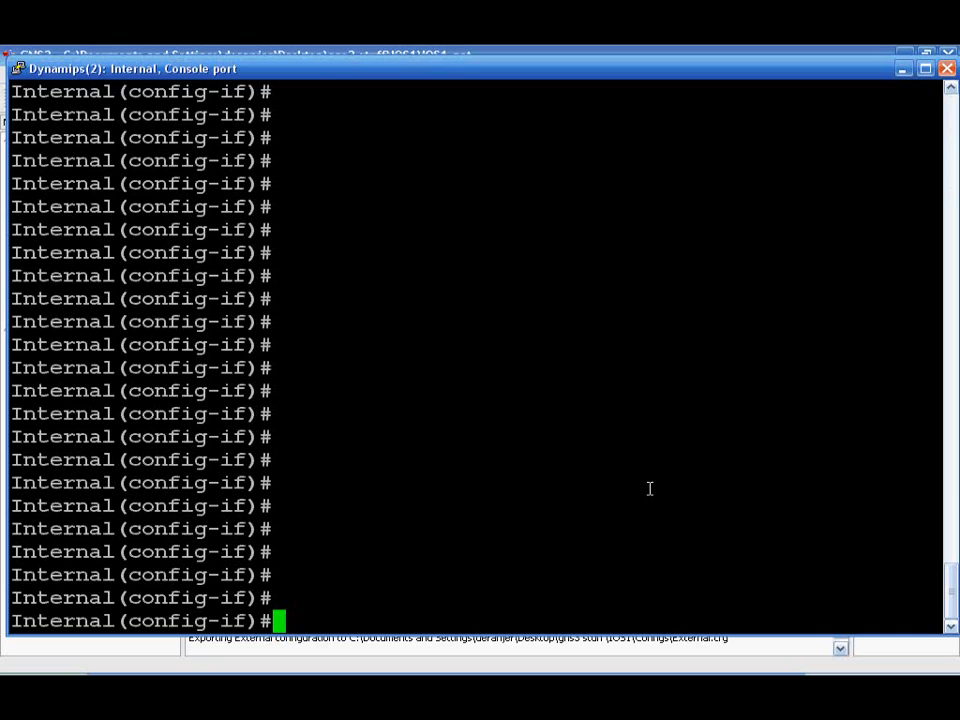
text(do sho)
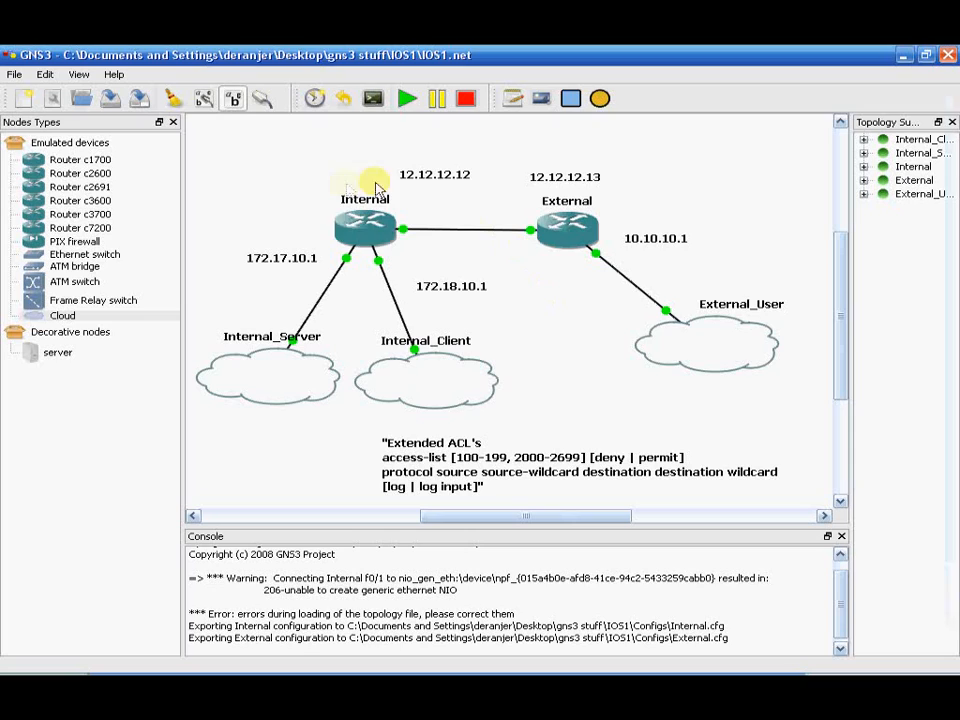
mouse_move(462, 268)
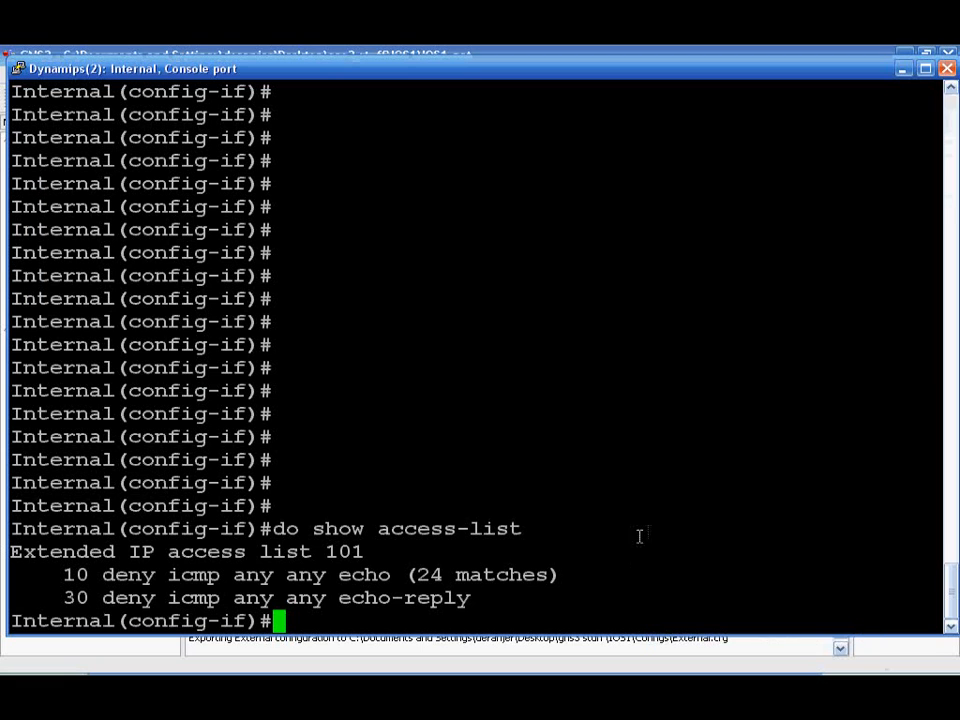
mouse_move(716, 494)
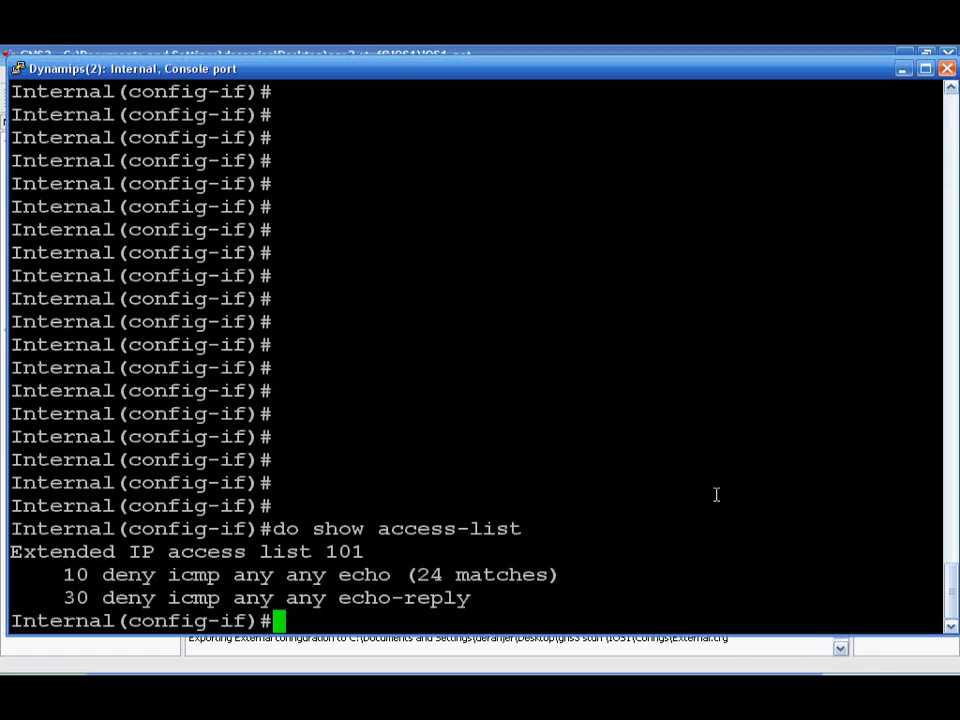
text(exit)
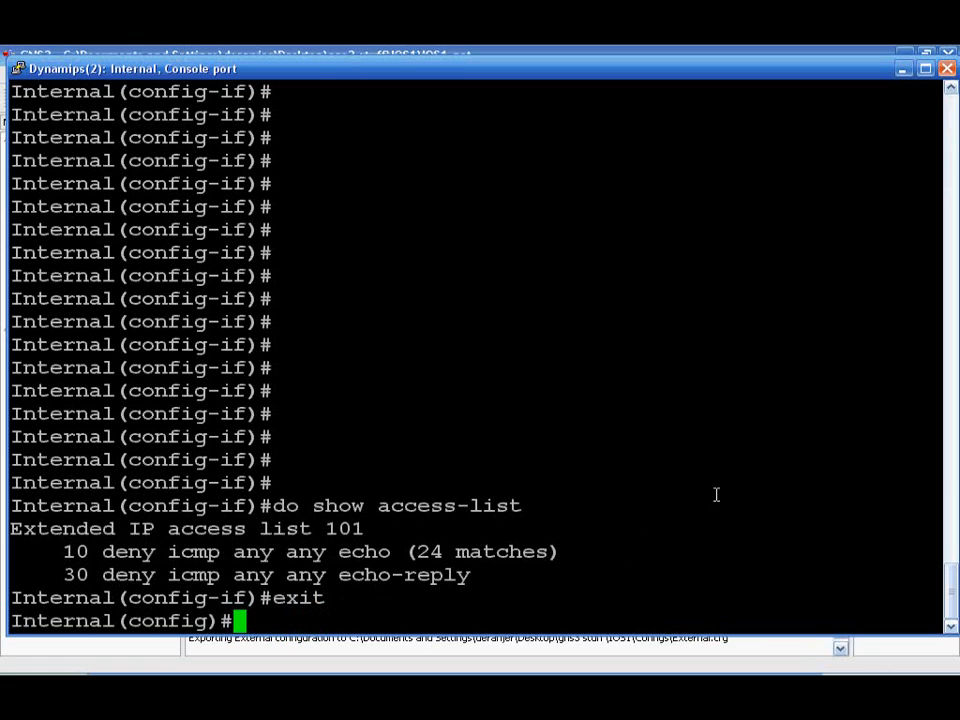
text(a)
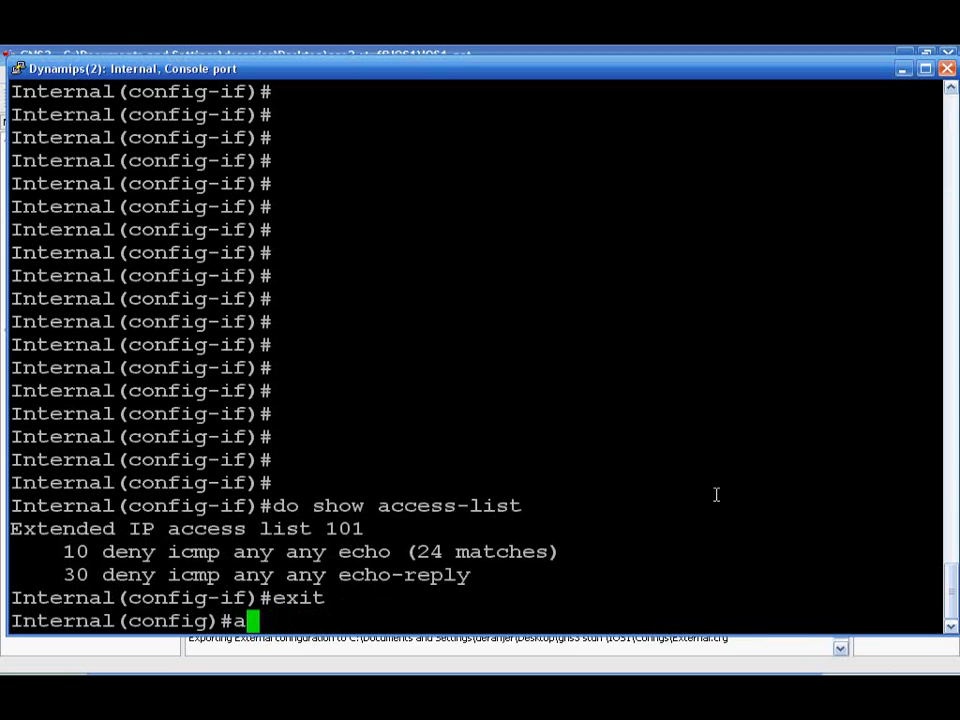
text(ip acc)
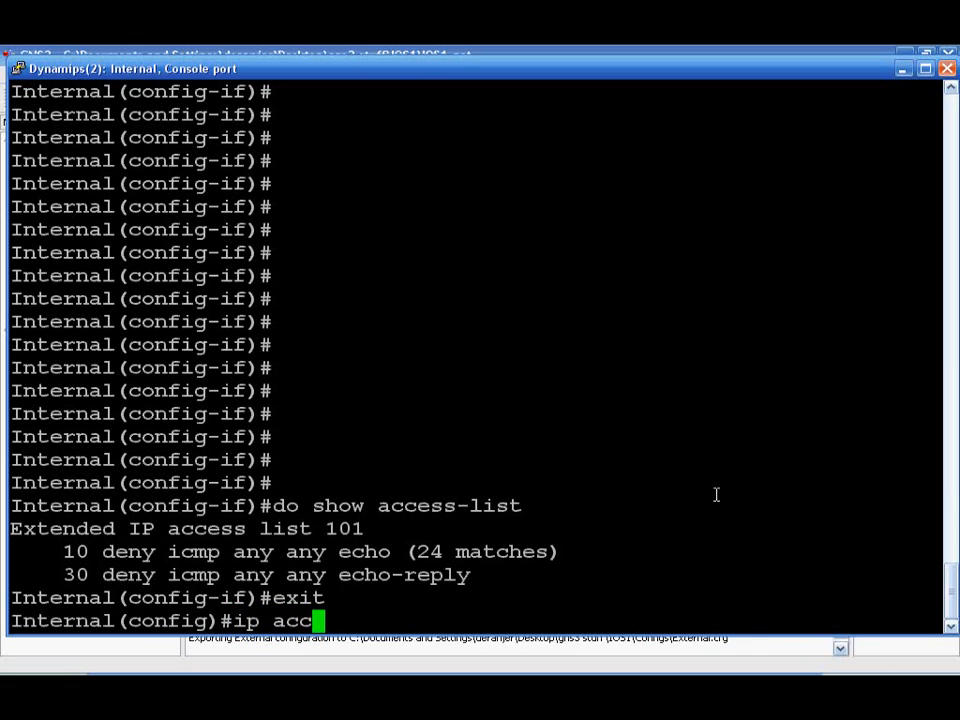
text(ess-list e)
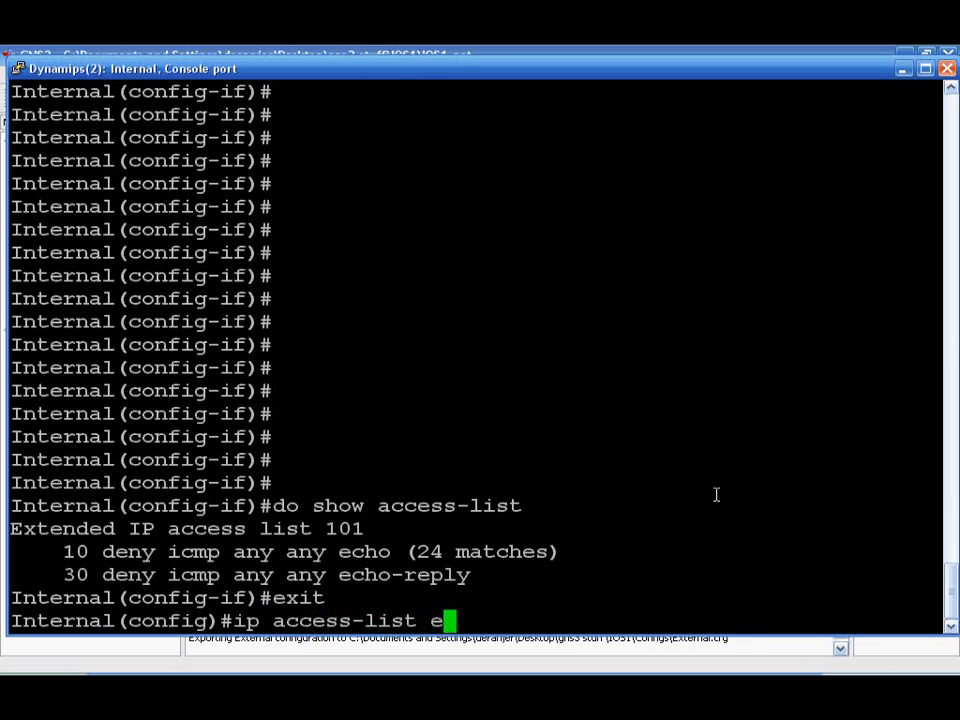
text(xtended 101)
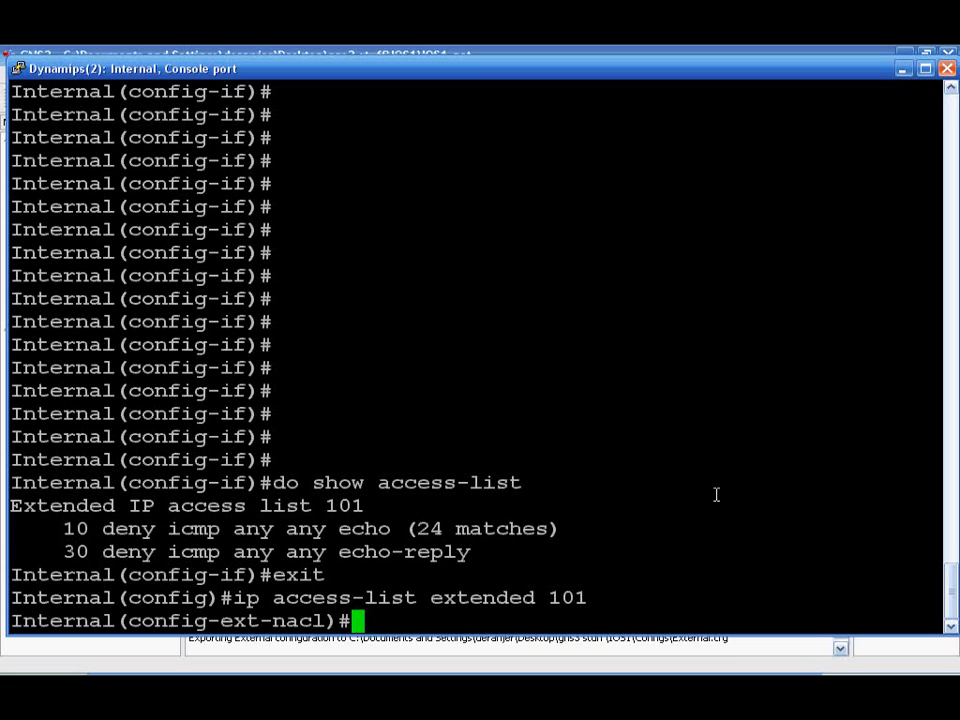
- Begin entry '40 permit tcp', using ? help to list protocol and source options
text(40)
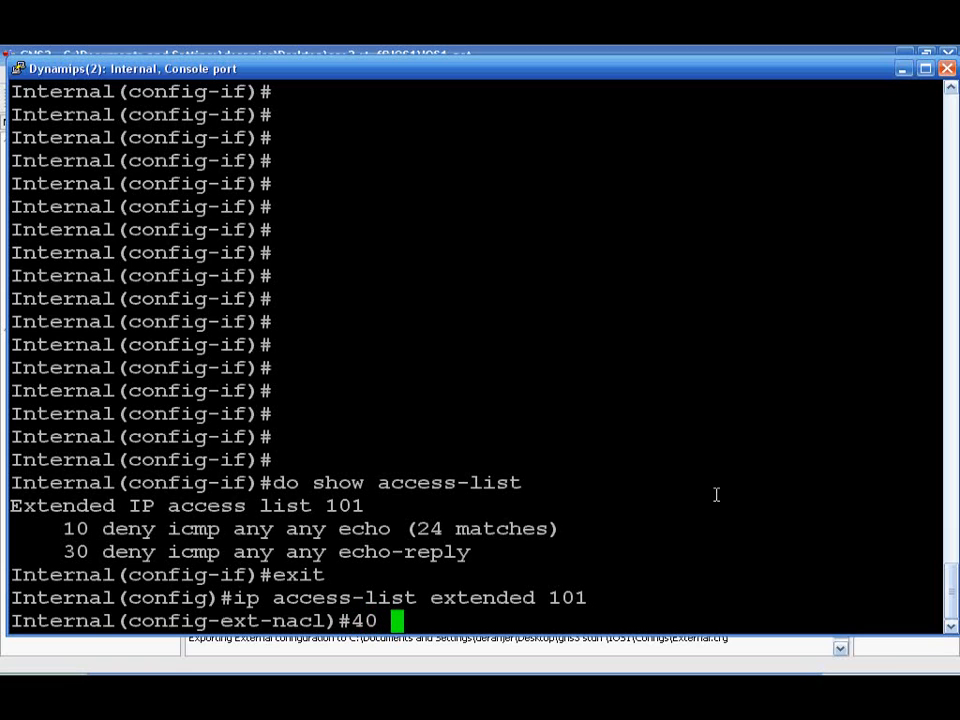
text(permit ?)
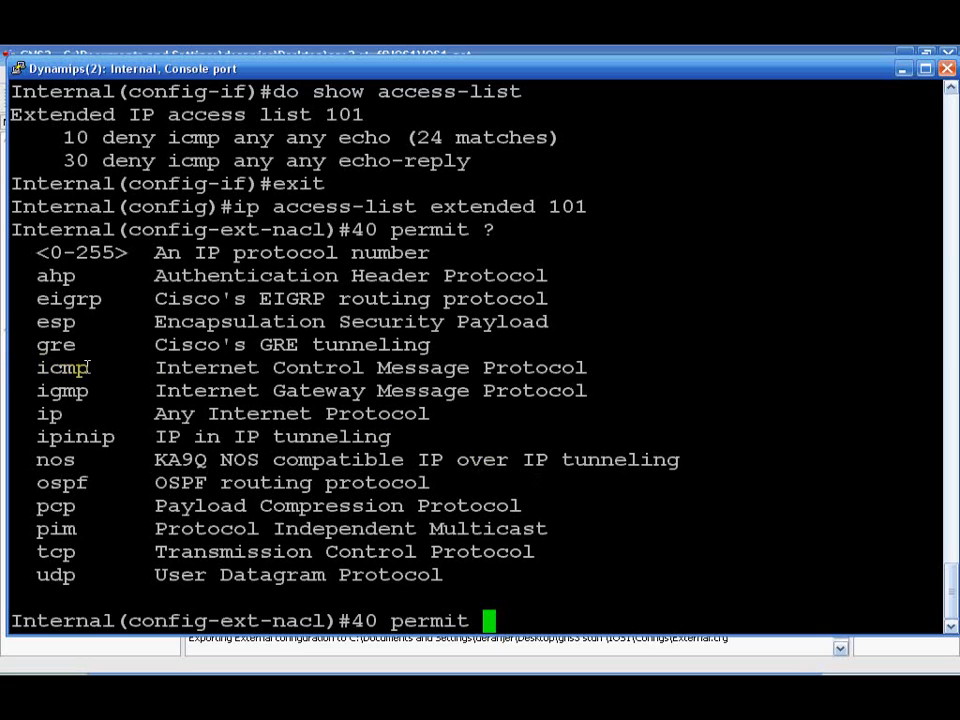
mouse_move(64, 412)
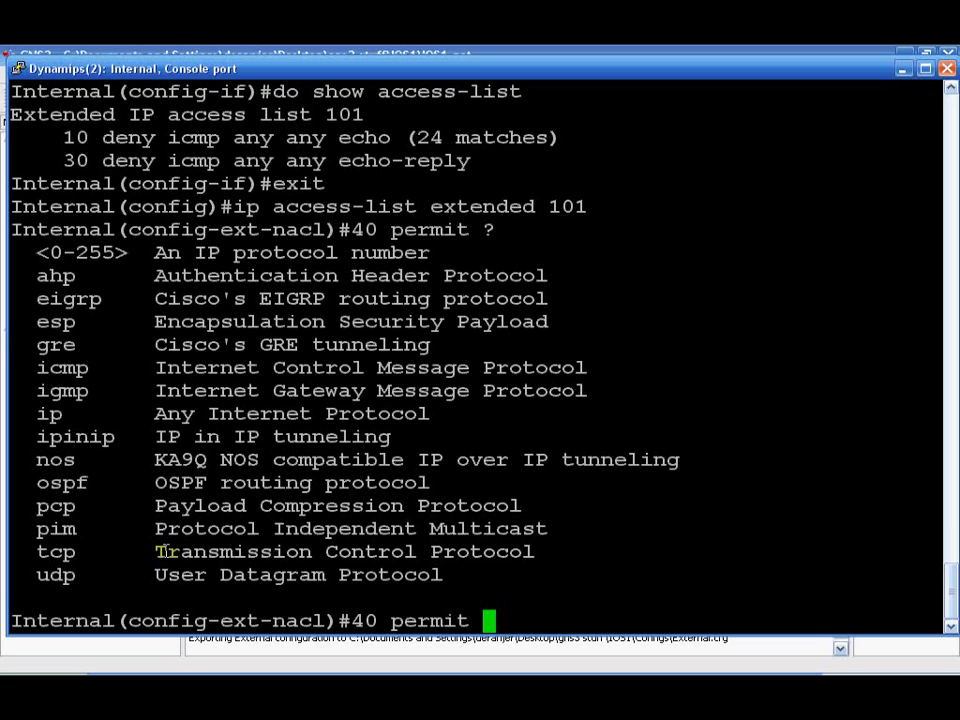
mouse_move(184, 320)
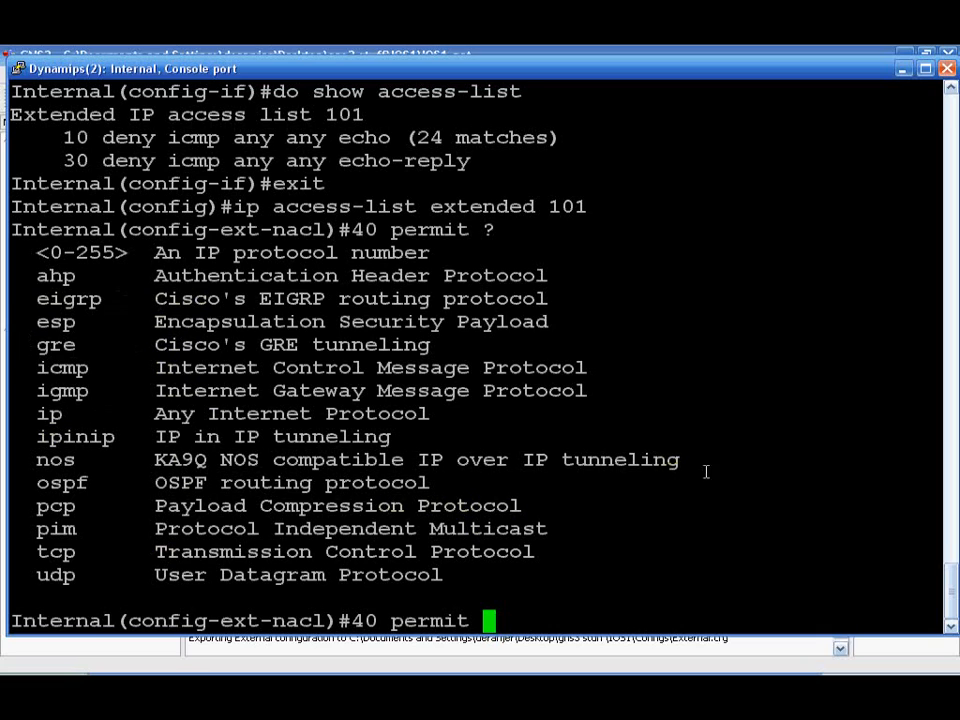
mouse_move(692, 162)
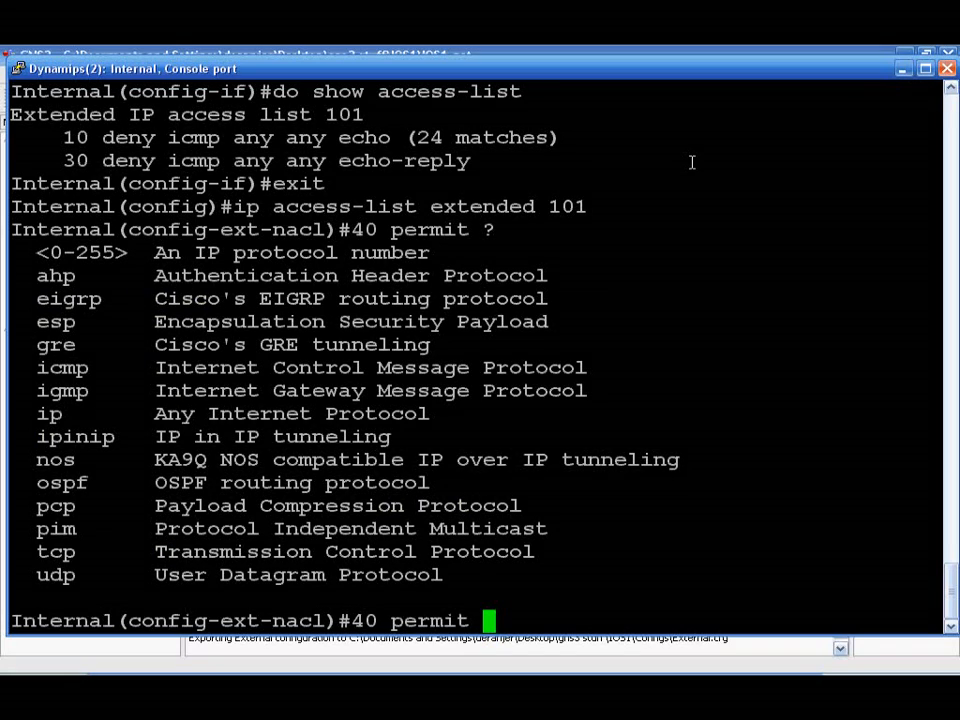
text(tcp)
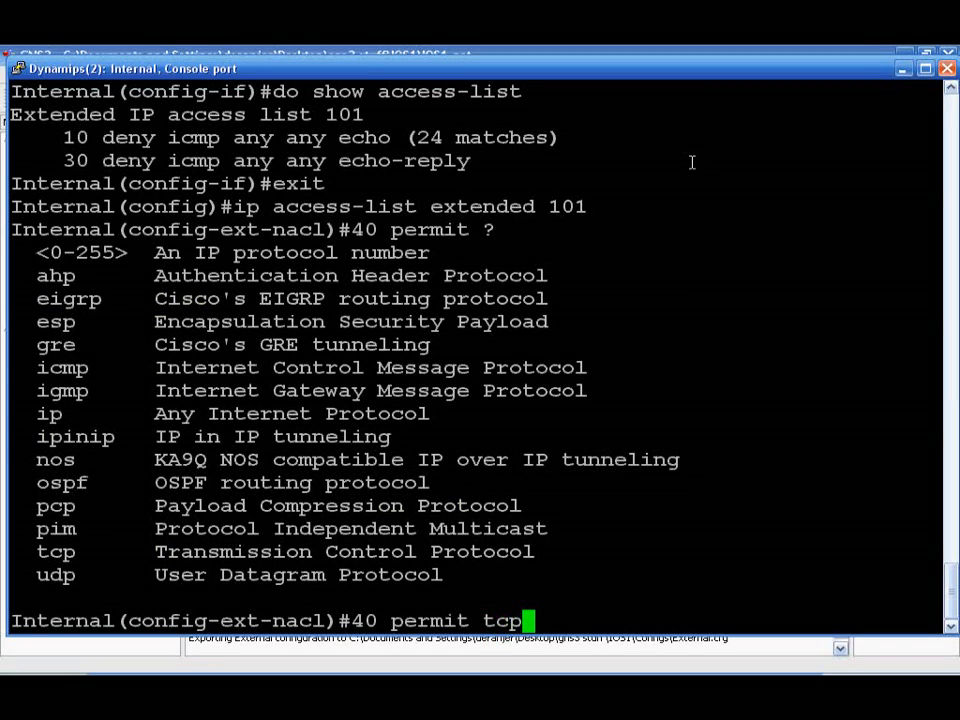
mouse_move(588, 592)
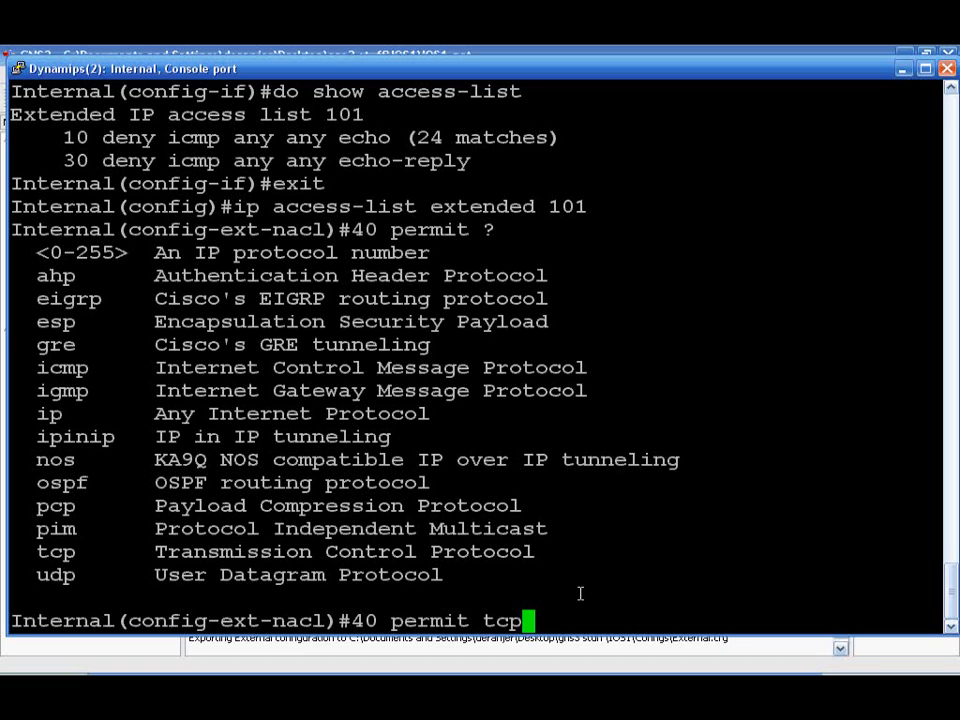
text(?)
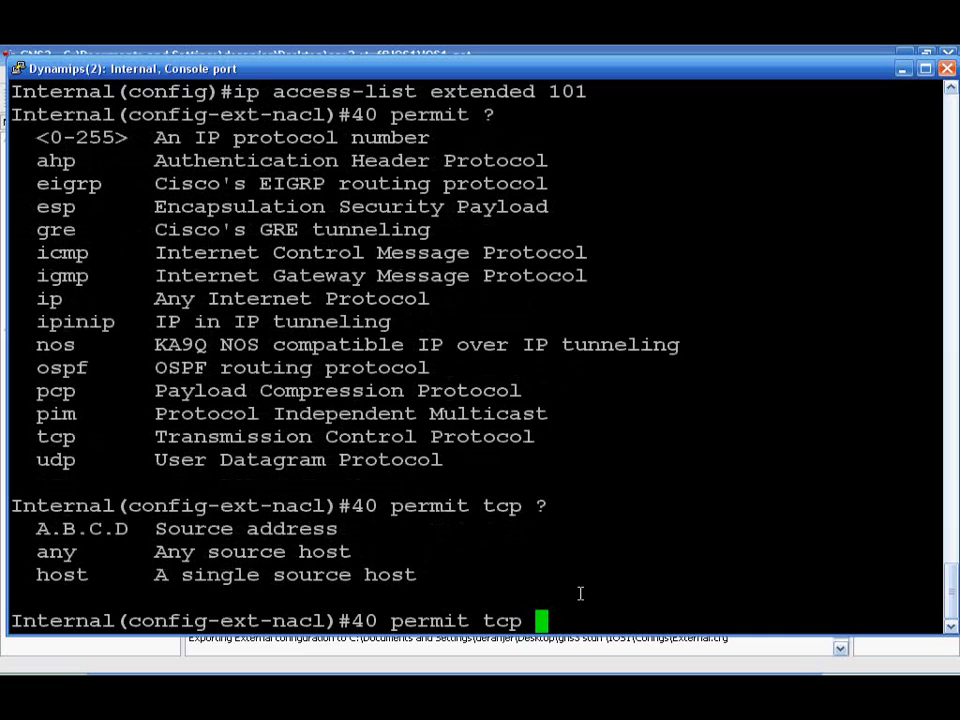
- Continue entry 40 with source any and destination host 172.17.10.2
text(any)
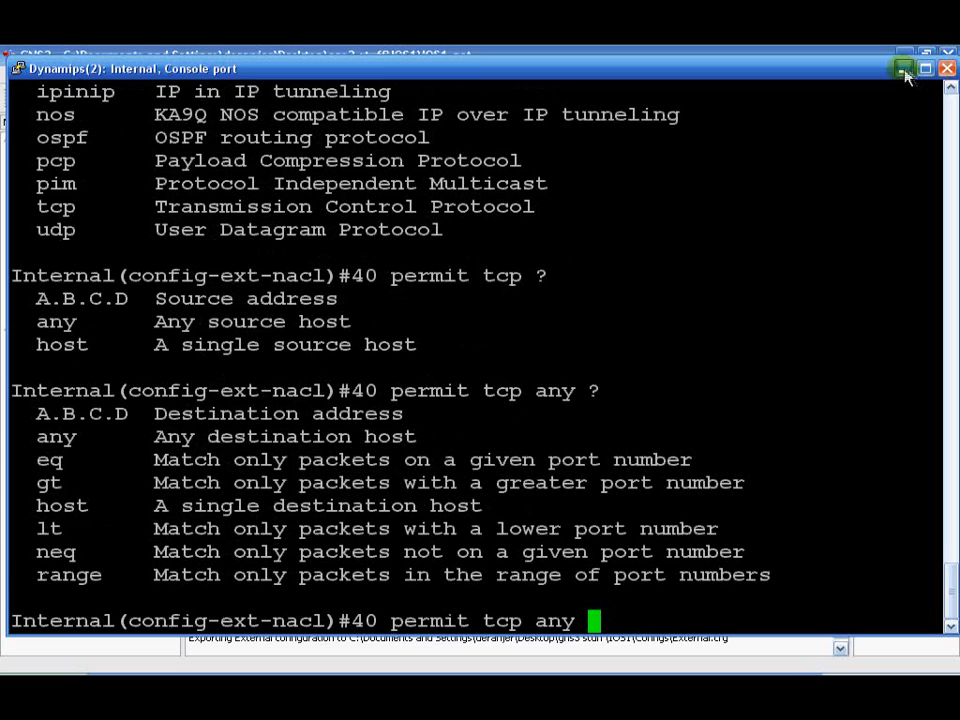
click(902, 68)
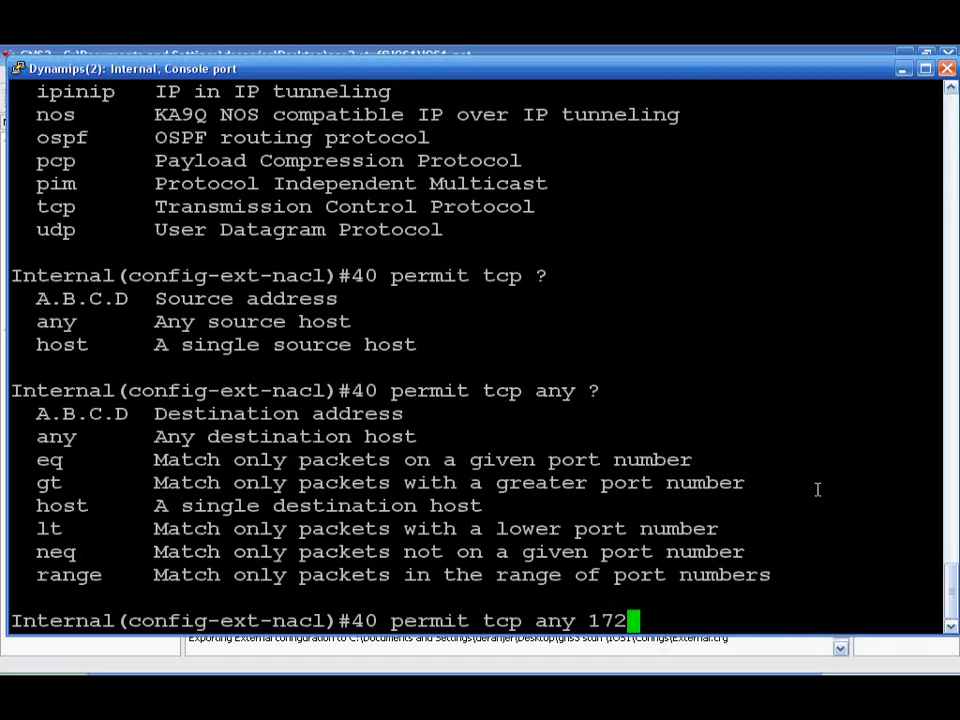
text(.17.)
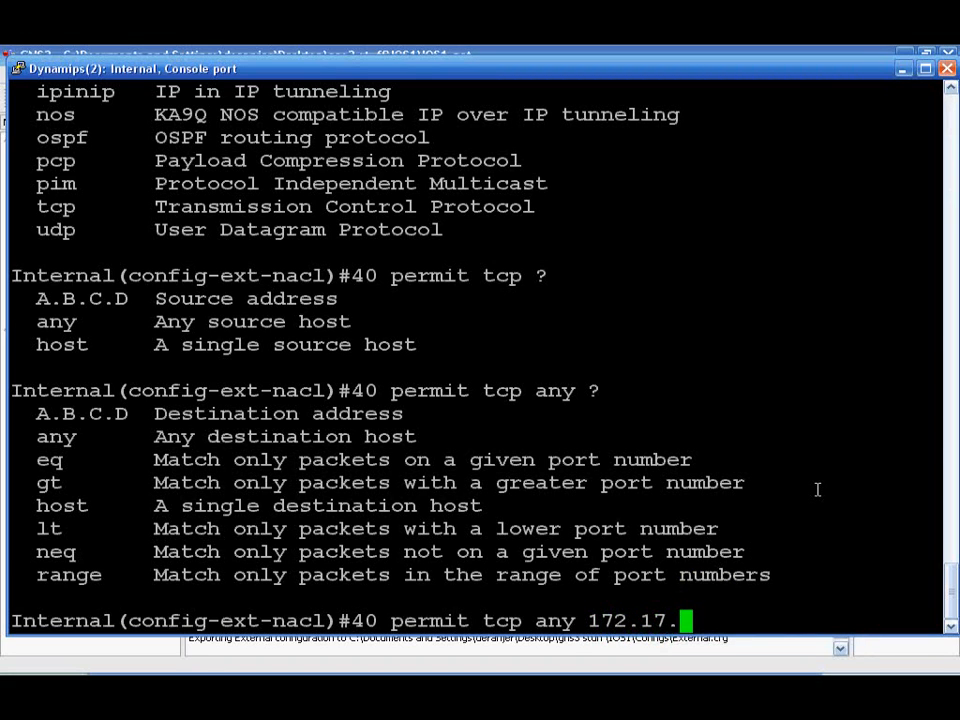
text(10.2 ?)
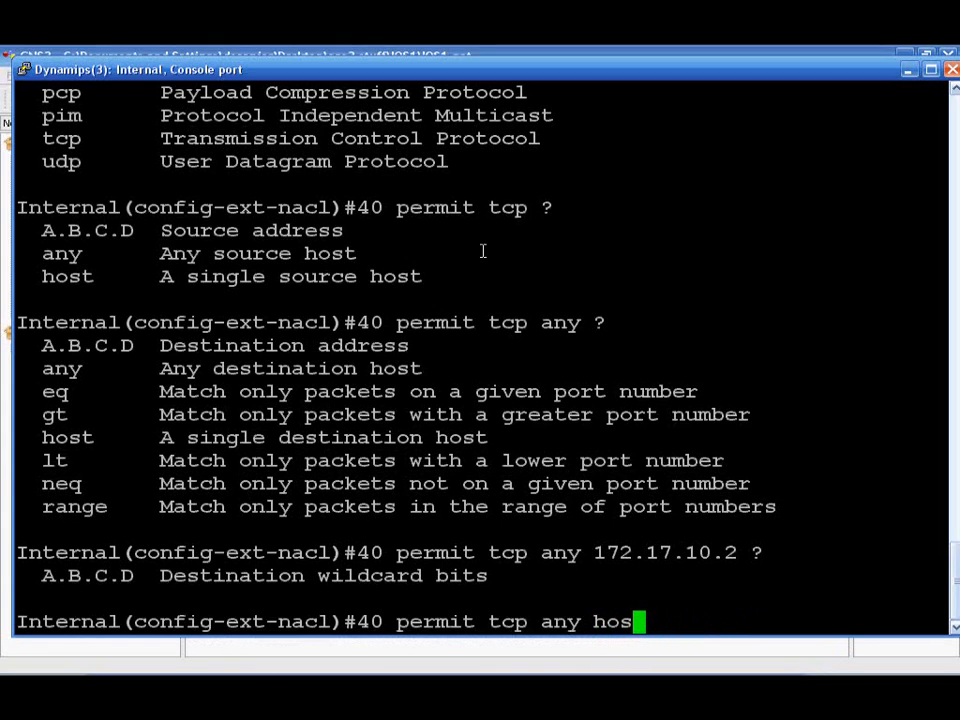
text(t)
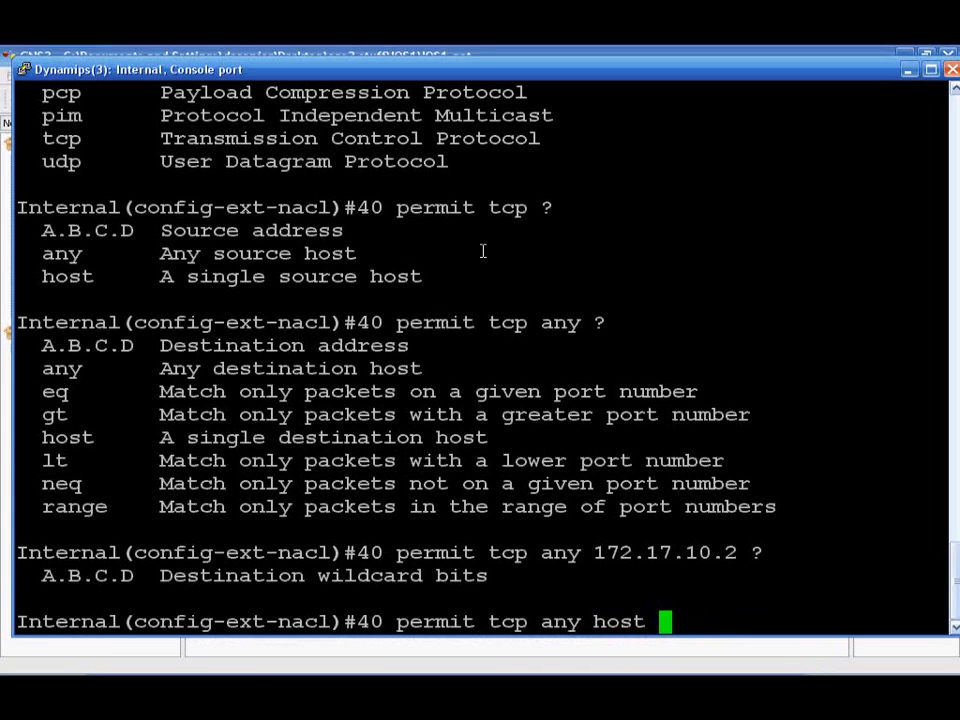
text(172.1)
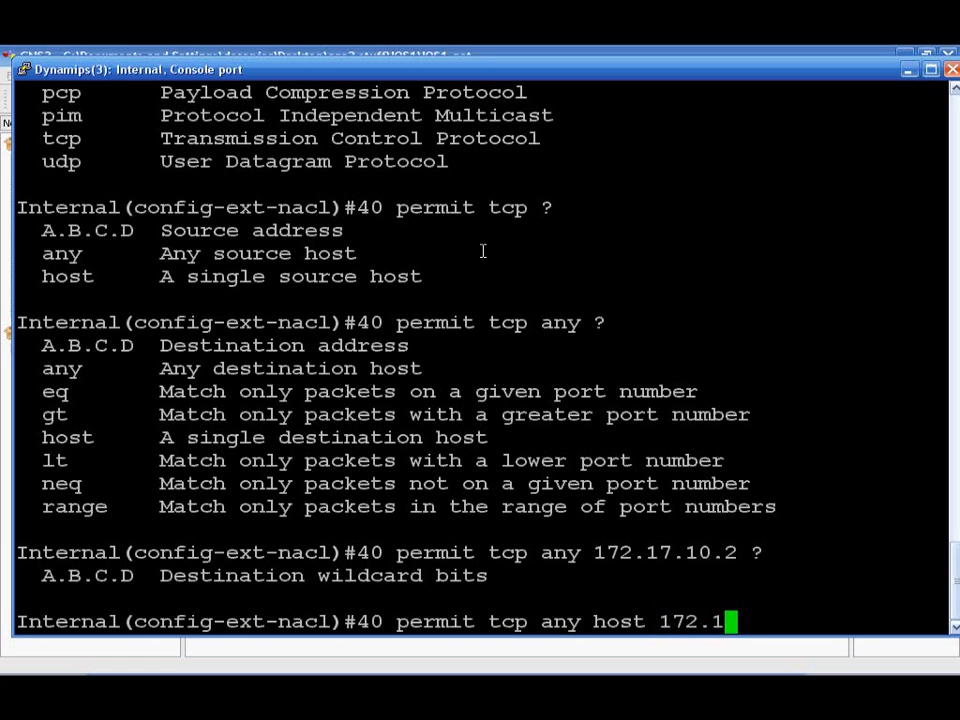
text(7.10)
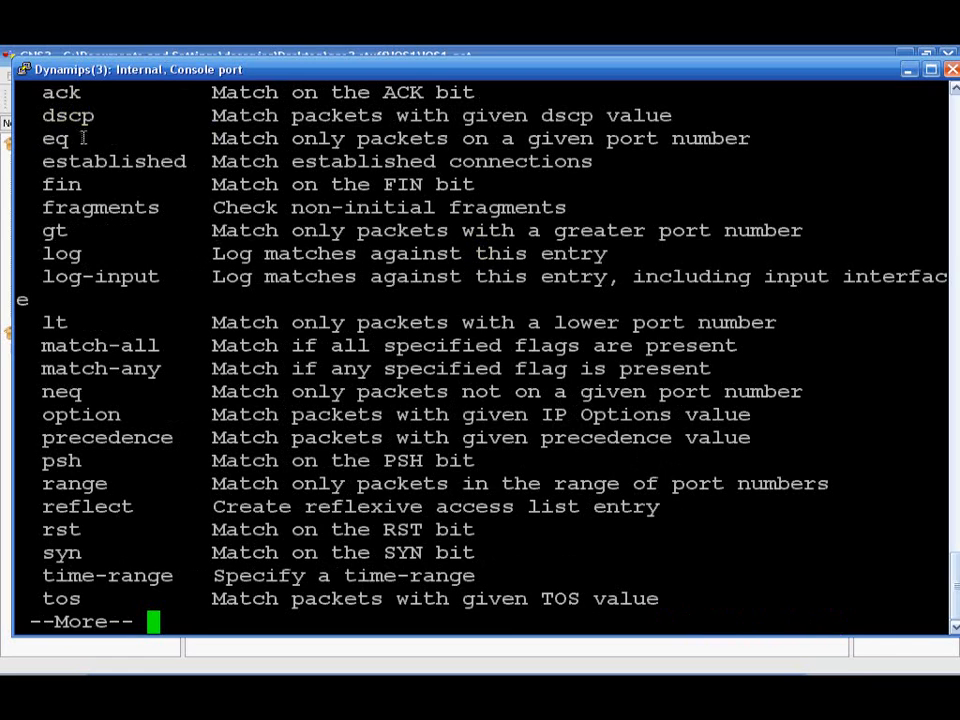
mouse_move(336, 206)
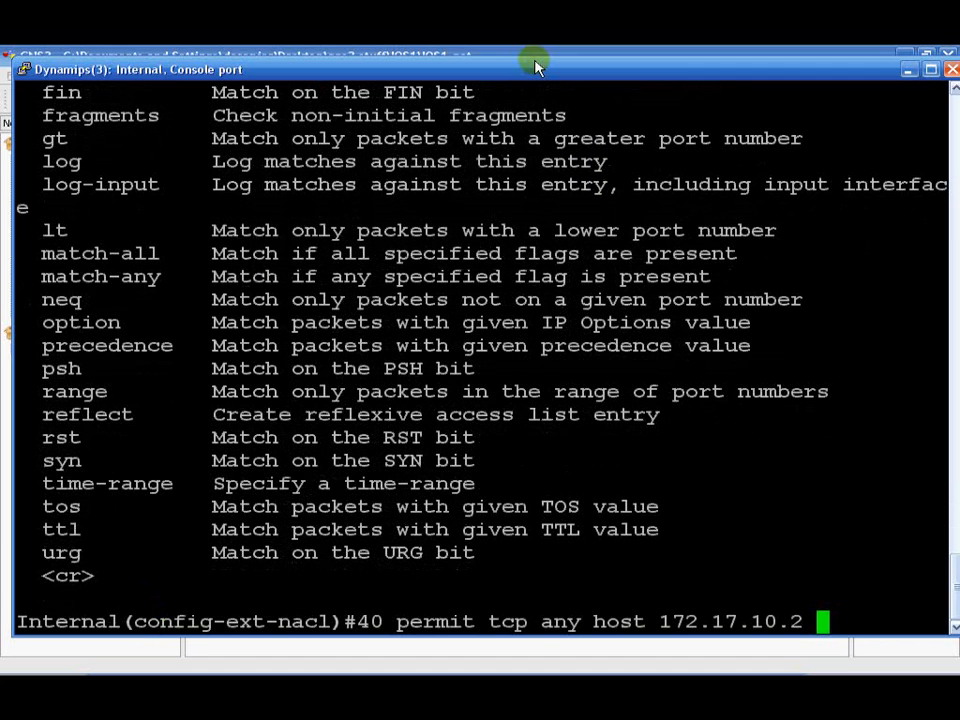
- Finish entry 40 with 'eq 8082', replacing the www port keyword first typed
text(eq)
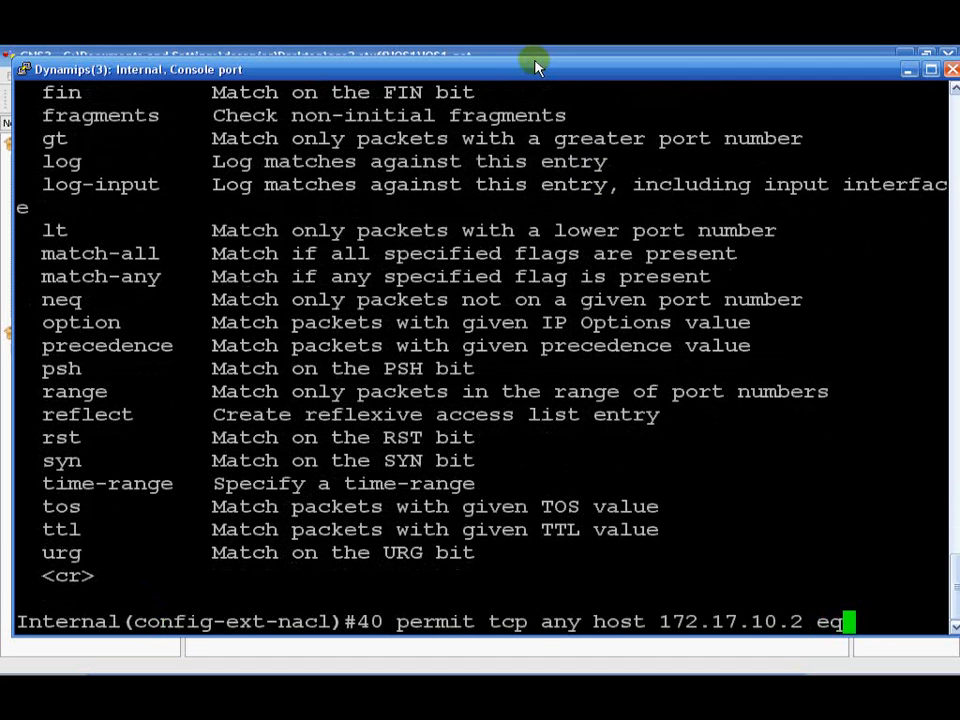
text(www)
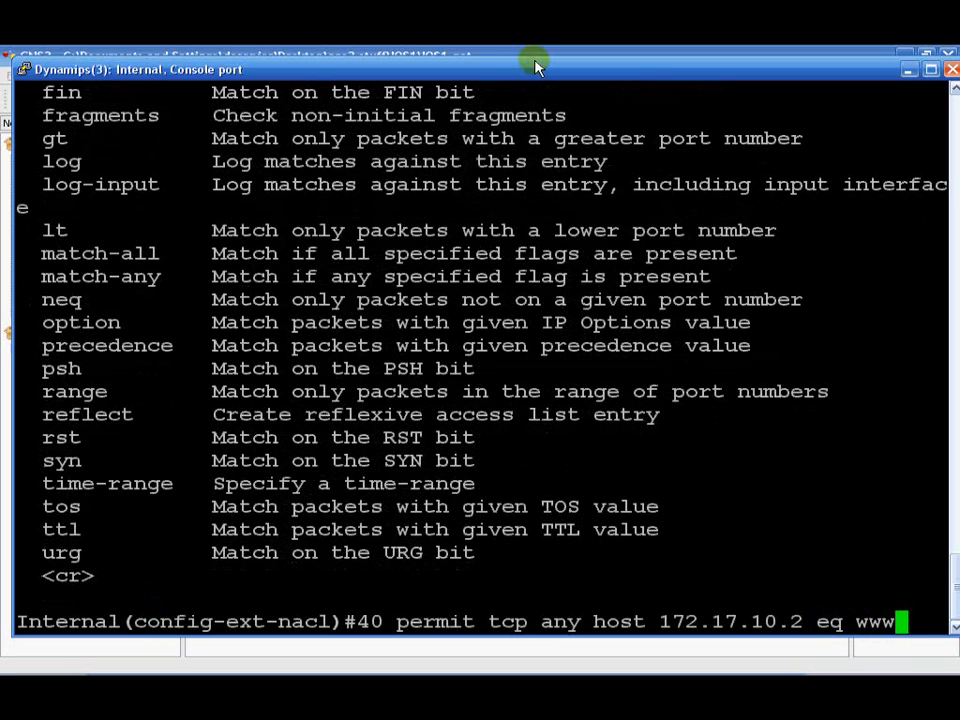
key(BackSpace)
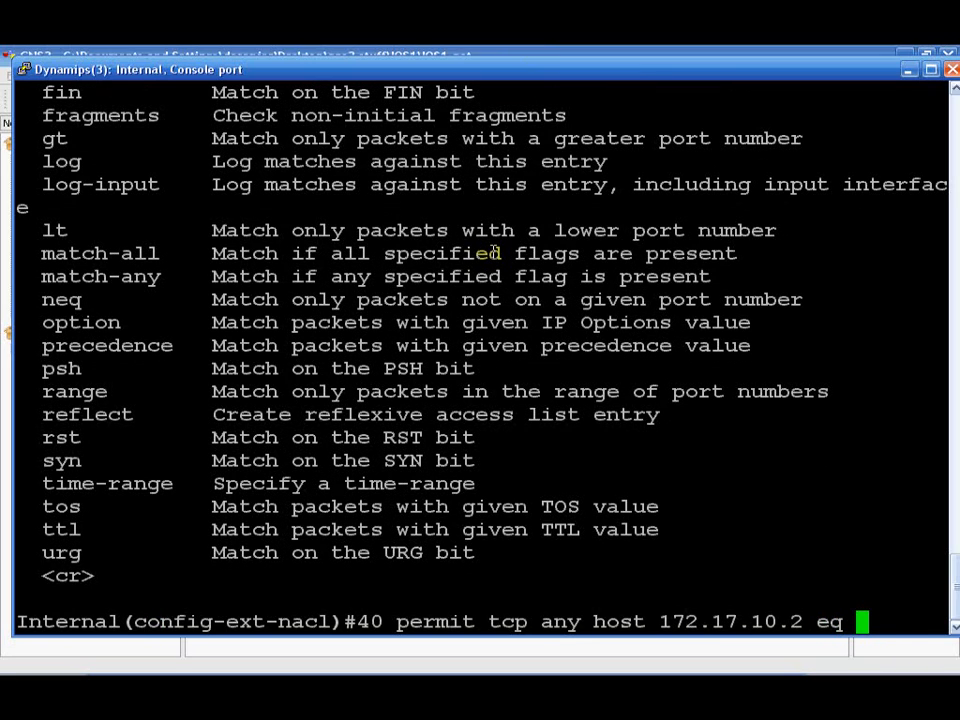
text(8082)
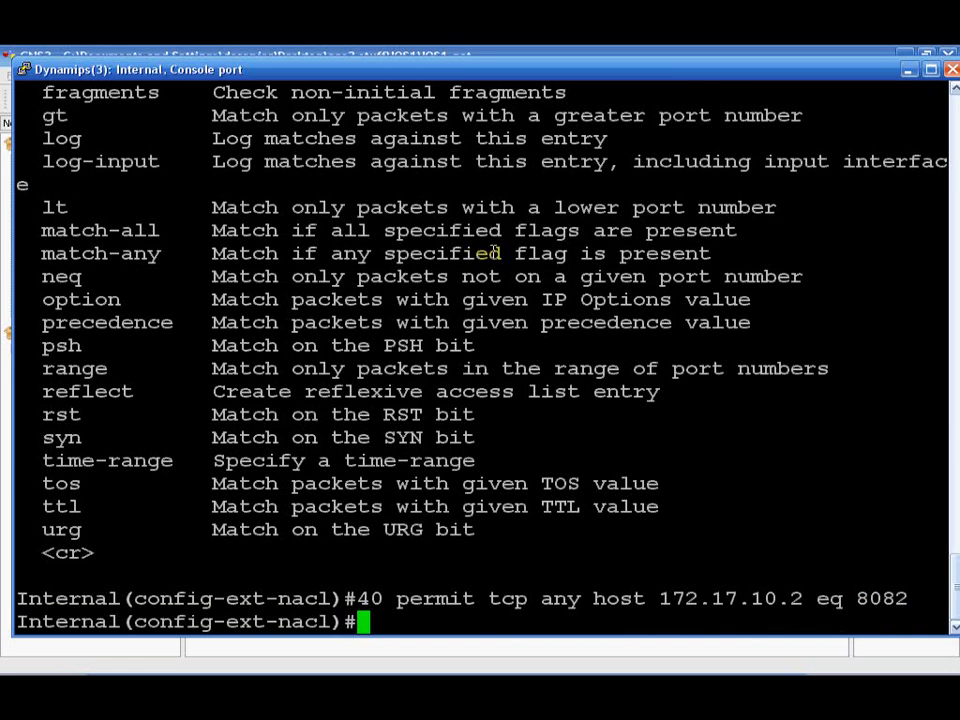
- Apply access list 101 inbound on interface fa0/0 with 'ip access-group 101 in'
text(i)
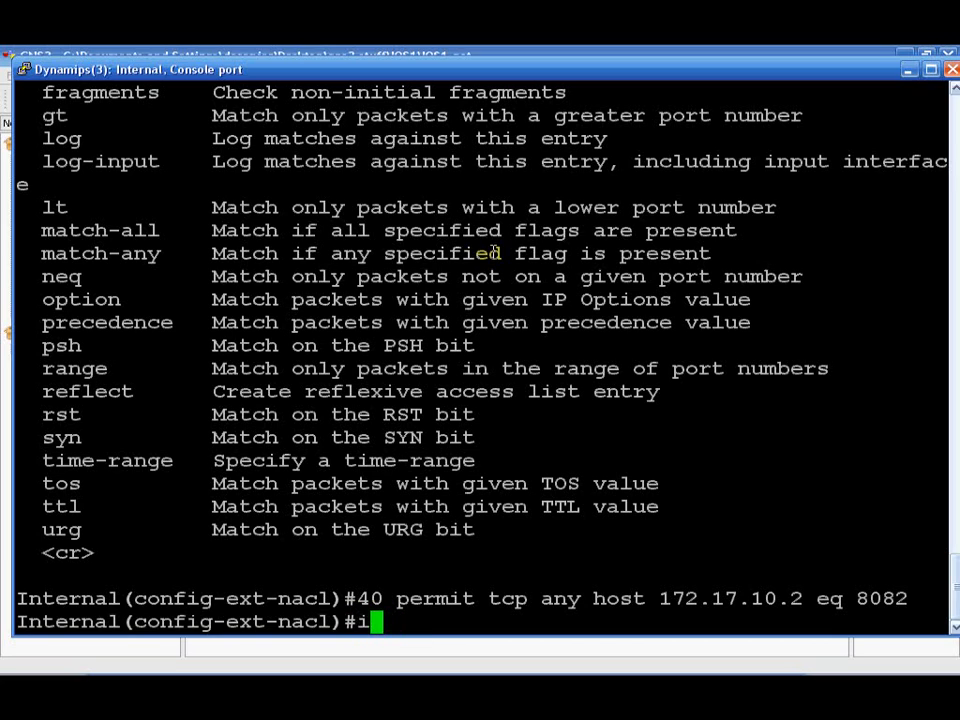
text(nt fa/)
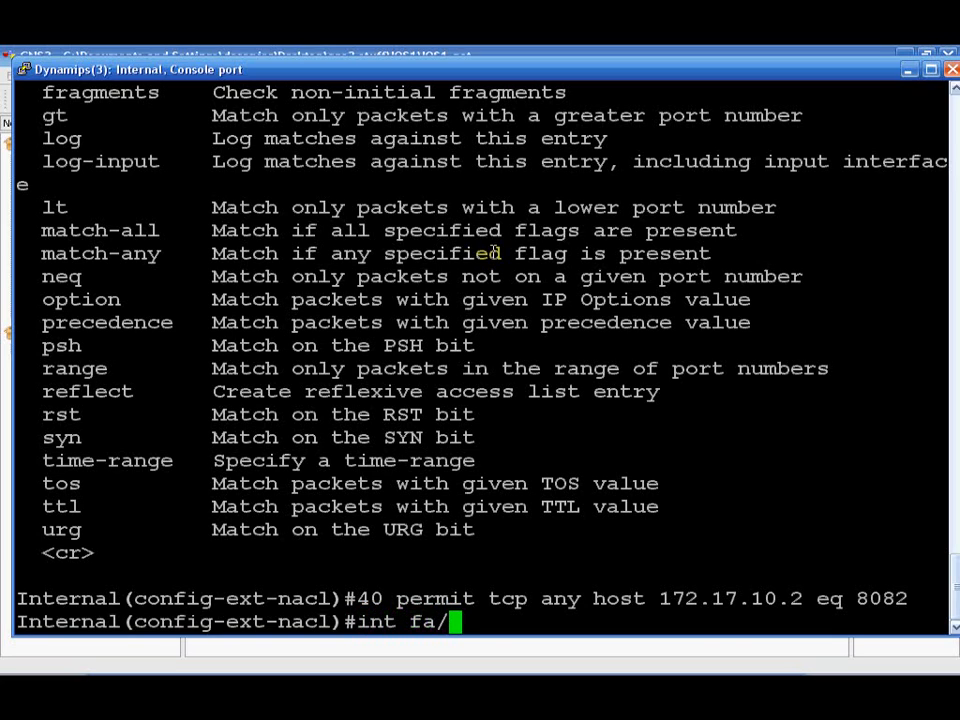
text(0/0)
text(ip)
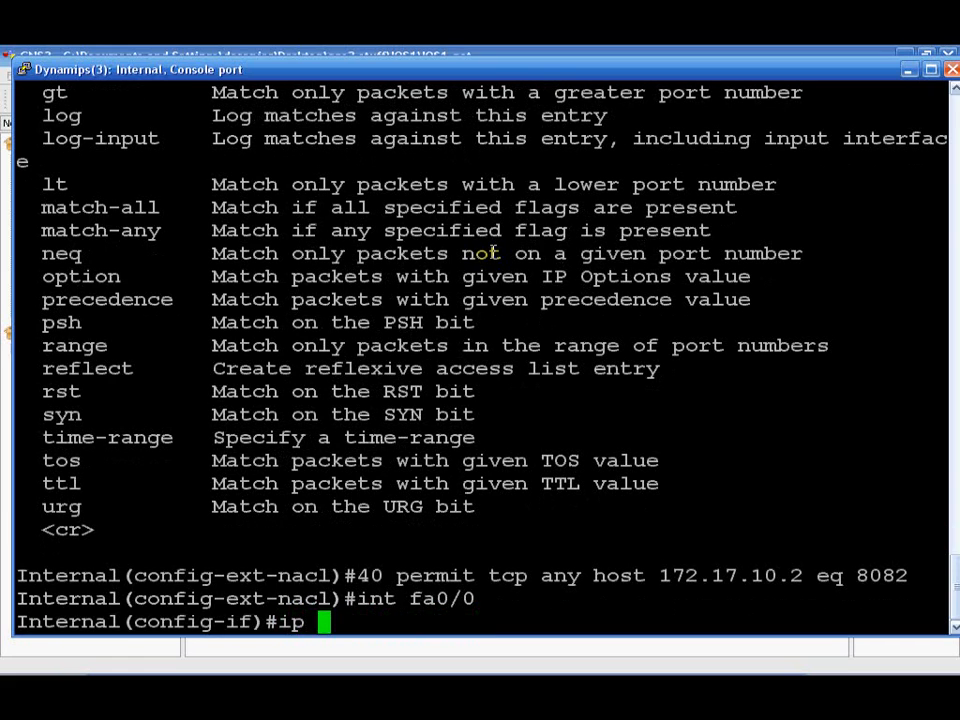
text(access-group 101 in)
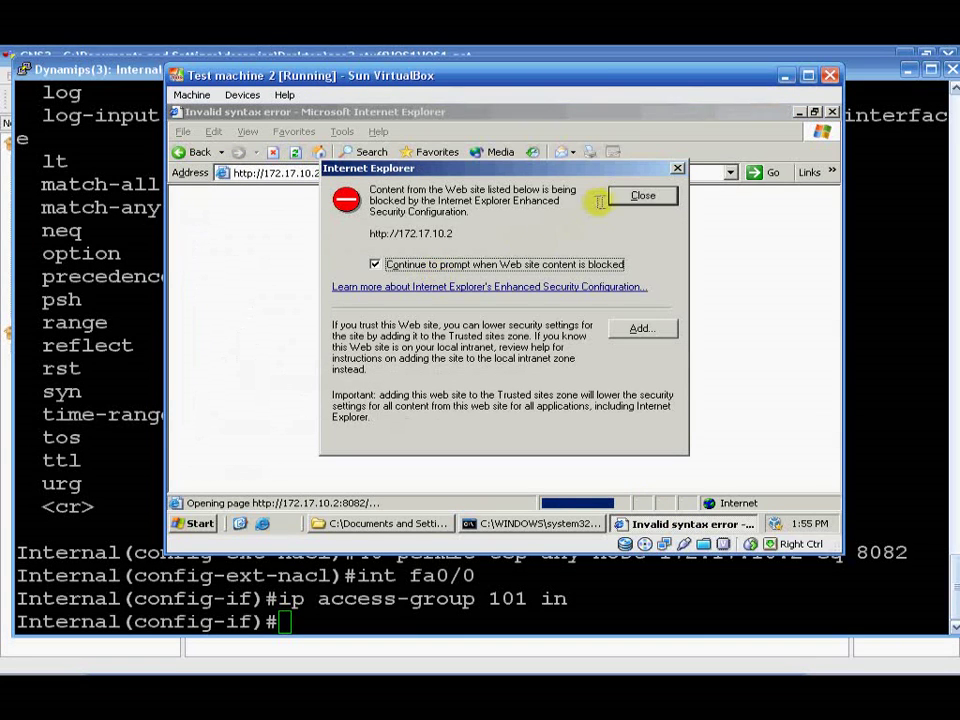
- Dismiss the IE security prompt, view the 172.17.10.2:8082 page, and close the browser
click(642, 196)
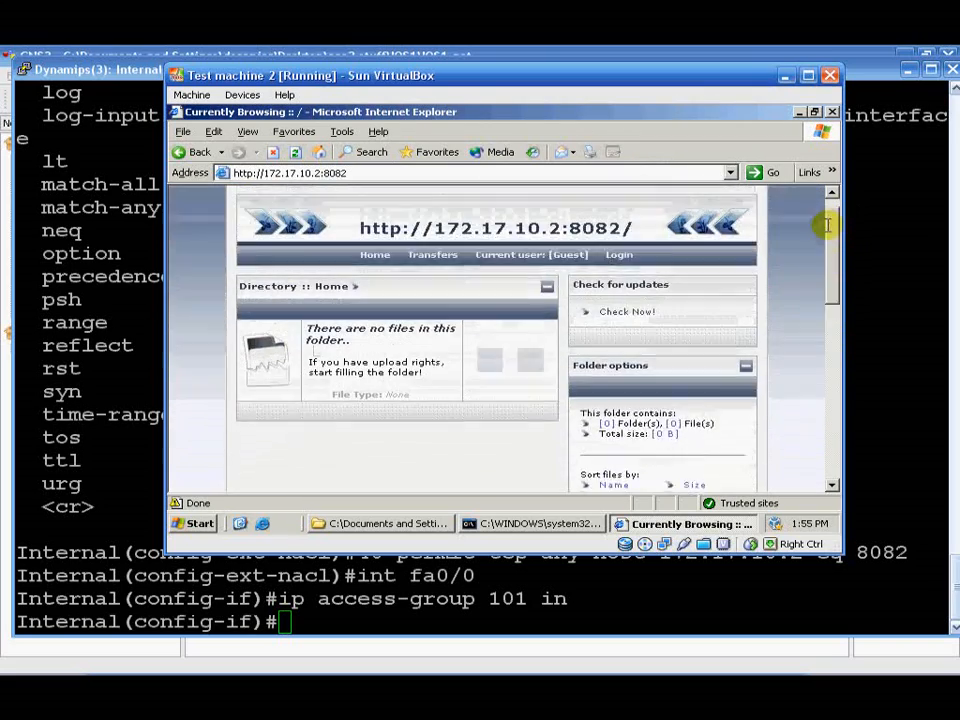
click(532, 524)
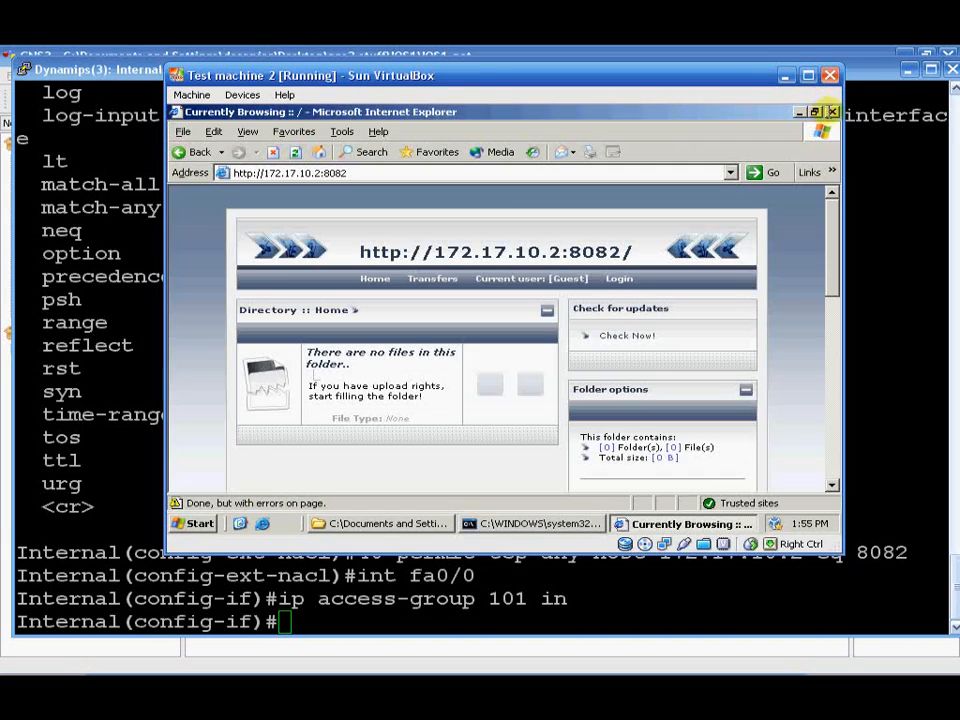
click(828, 108)
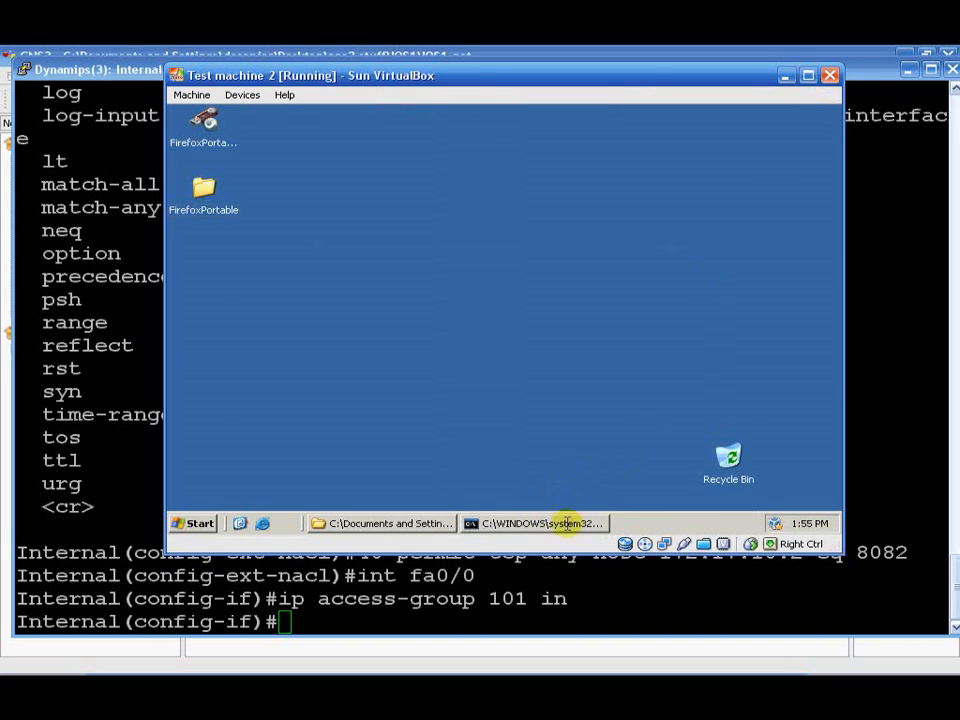
click(534, 524)
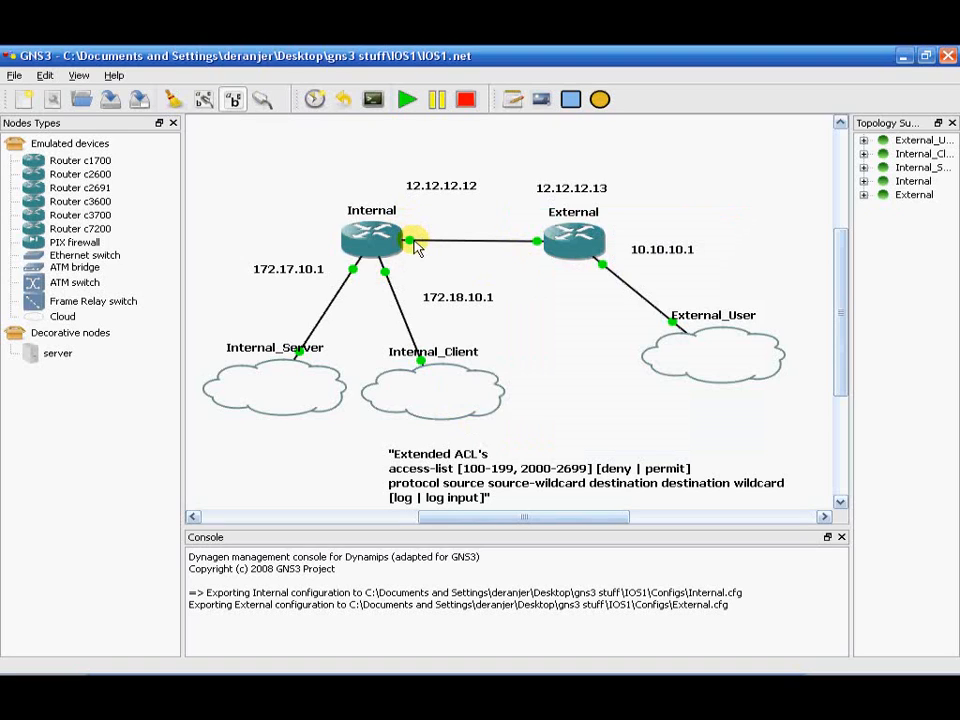
mouse_move(412, 250)
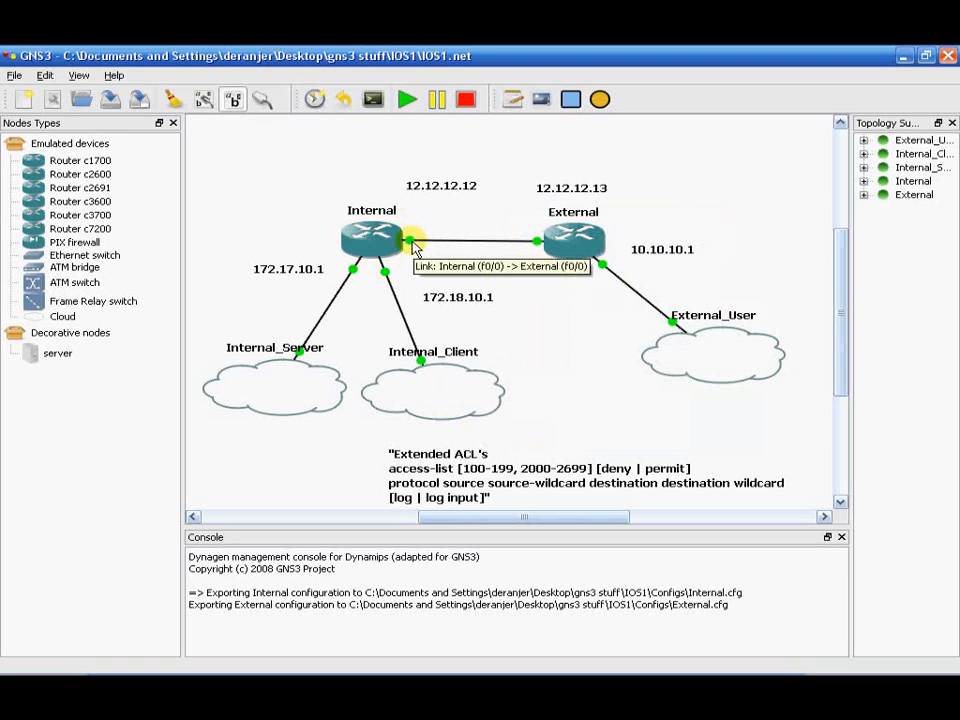
mouse_move(232, 418)
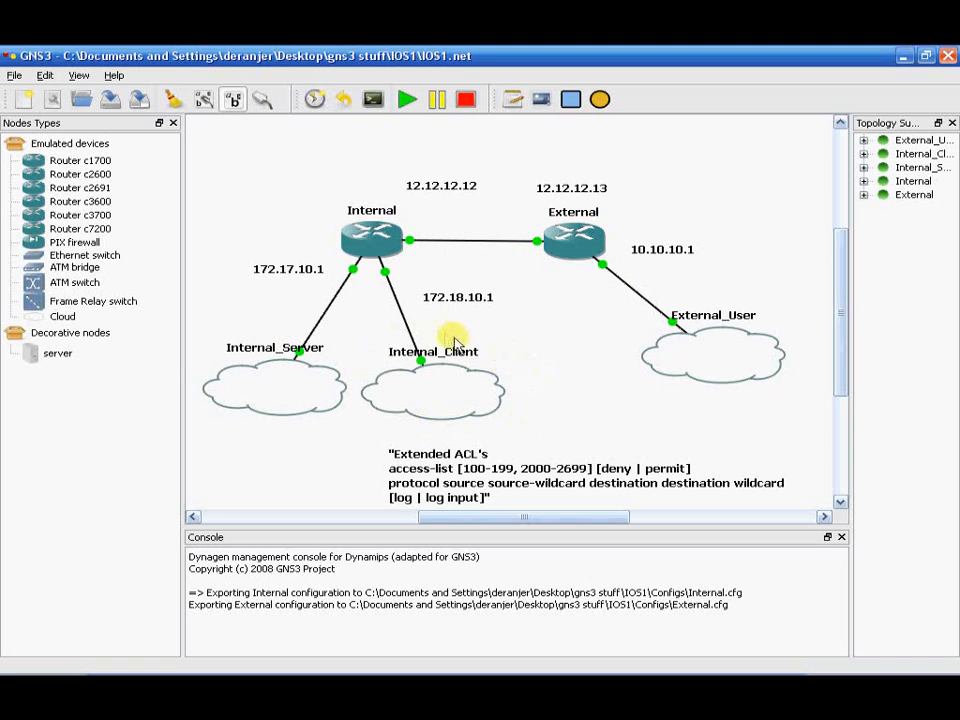
mouse_move(568, 424)
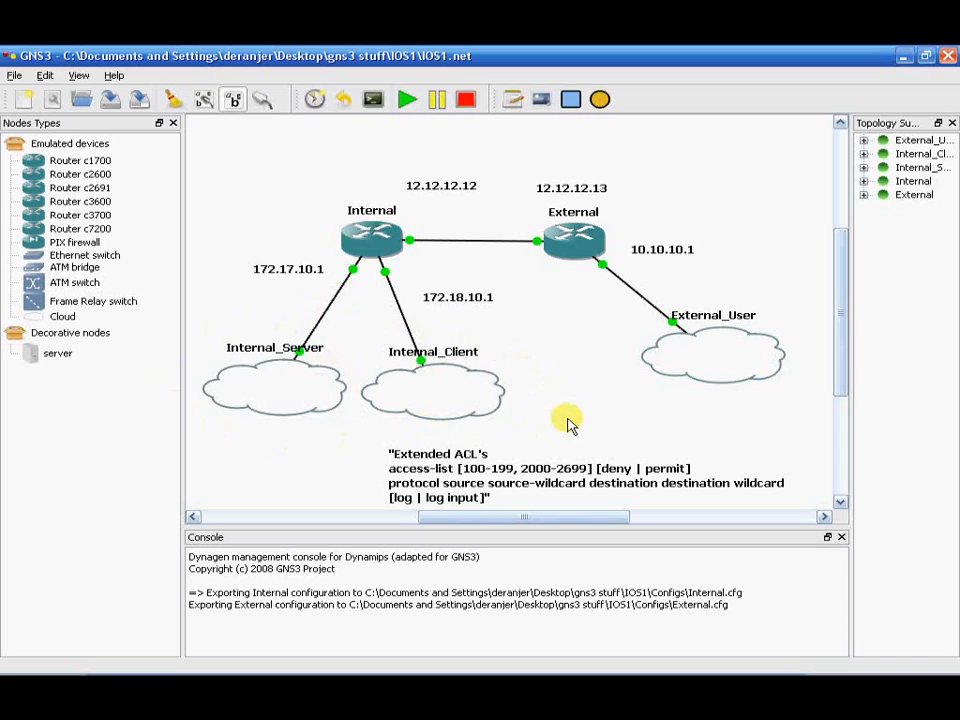
mouse_move(558, 400)
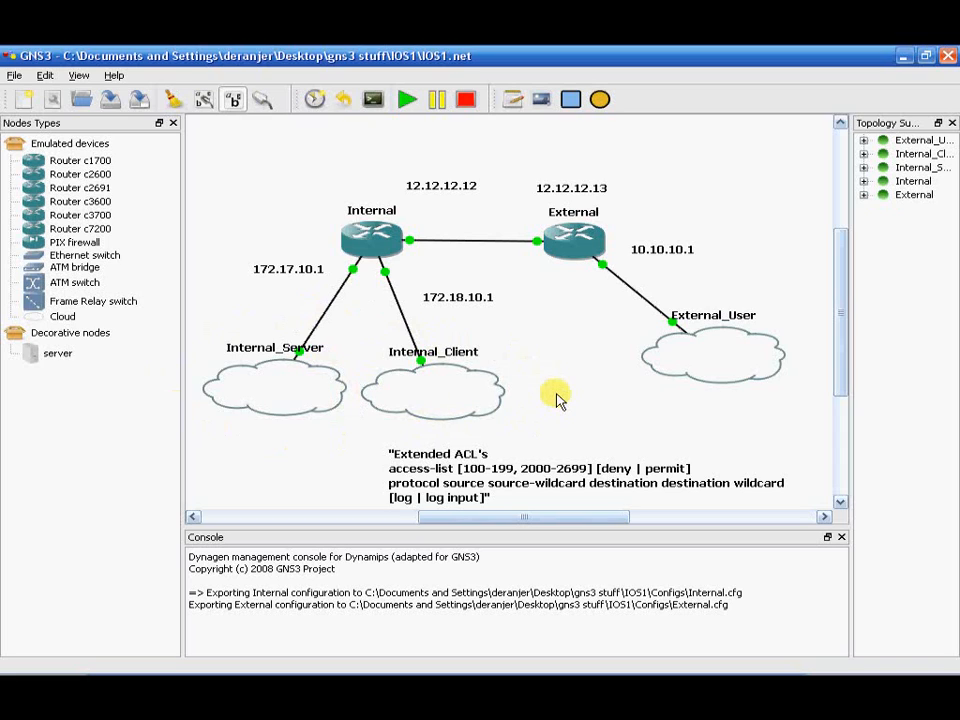
mouse_move(452, 384)
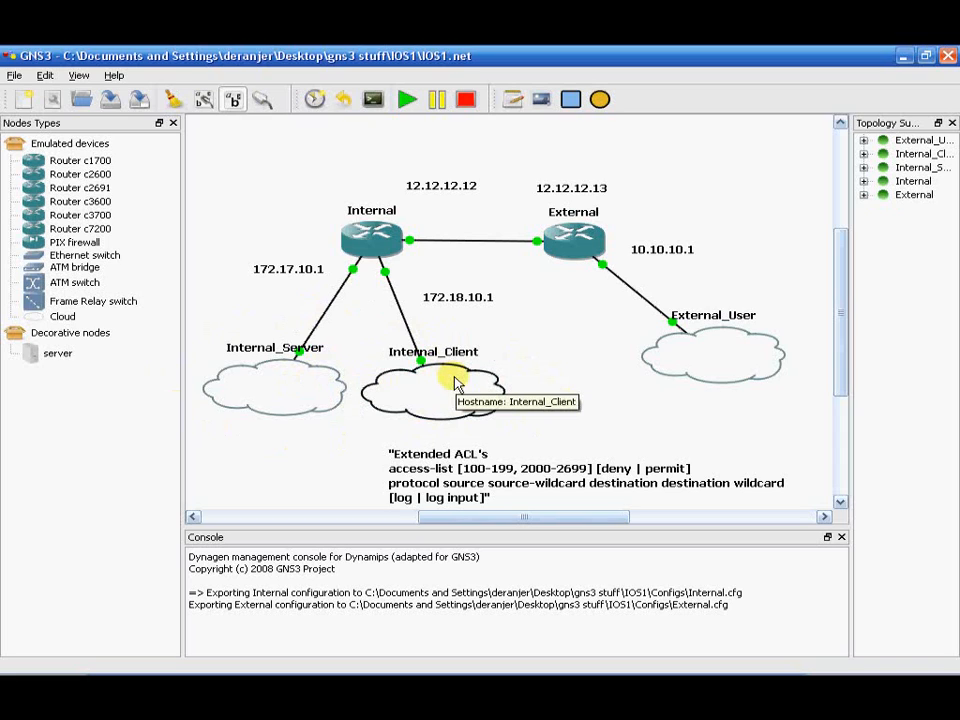
mouse_move(426, 332)
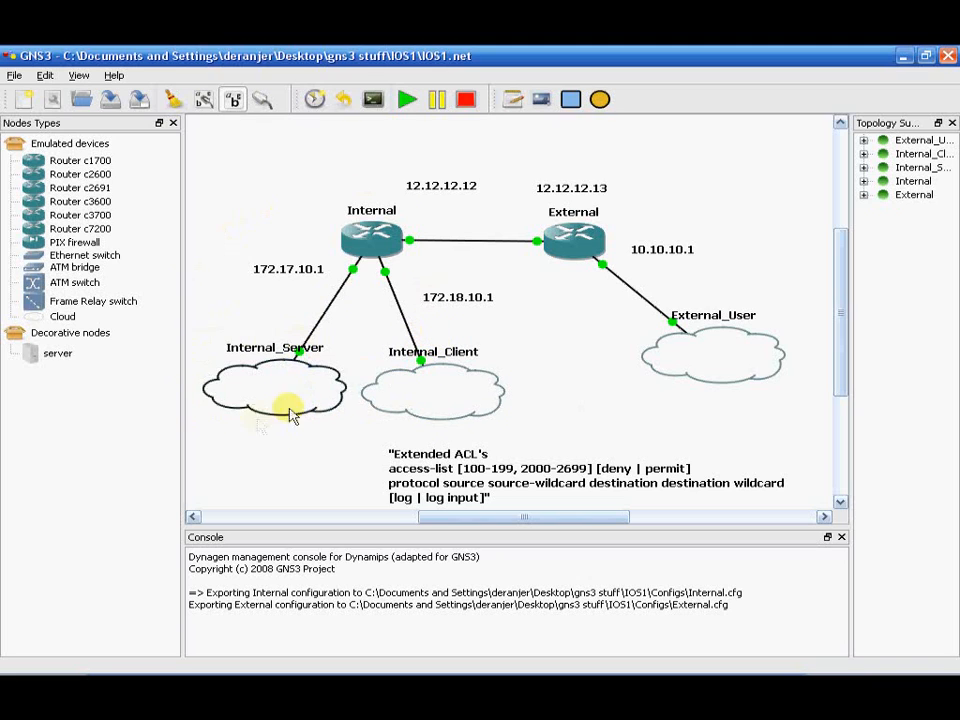
mouse_move(542, 444)
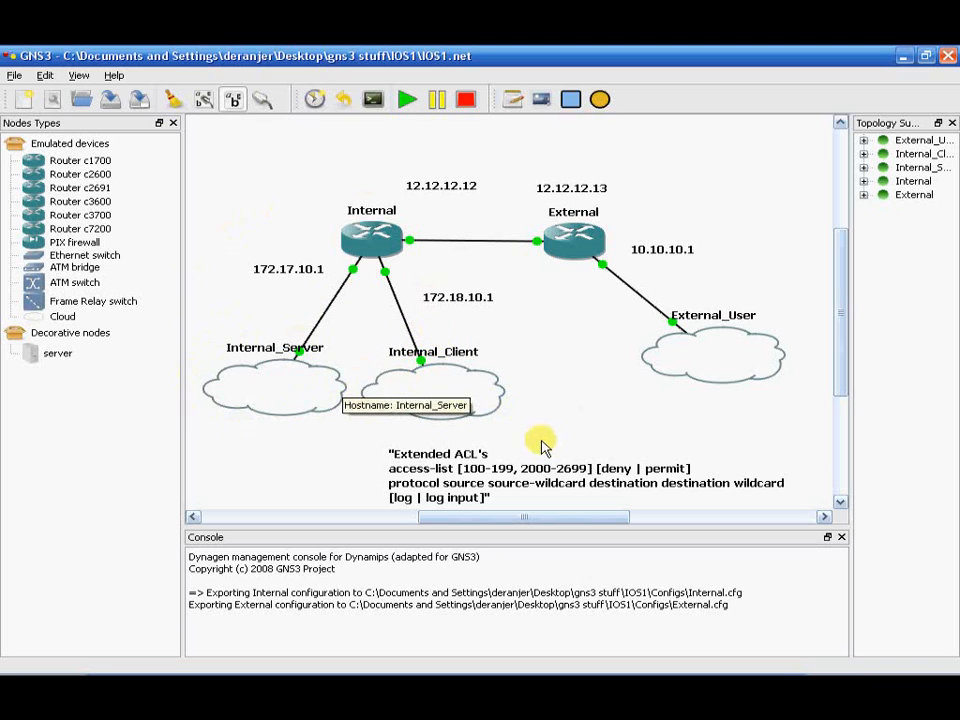
mouse_move(544, 444)
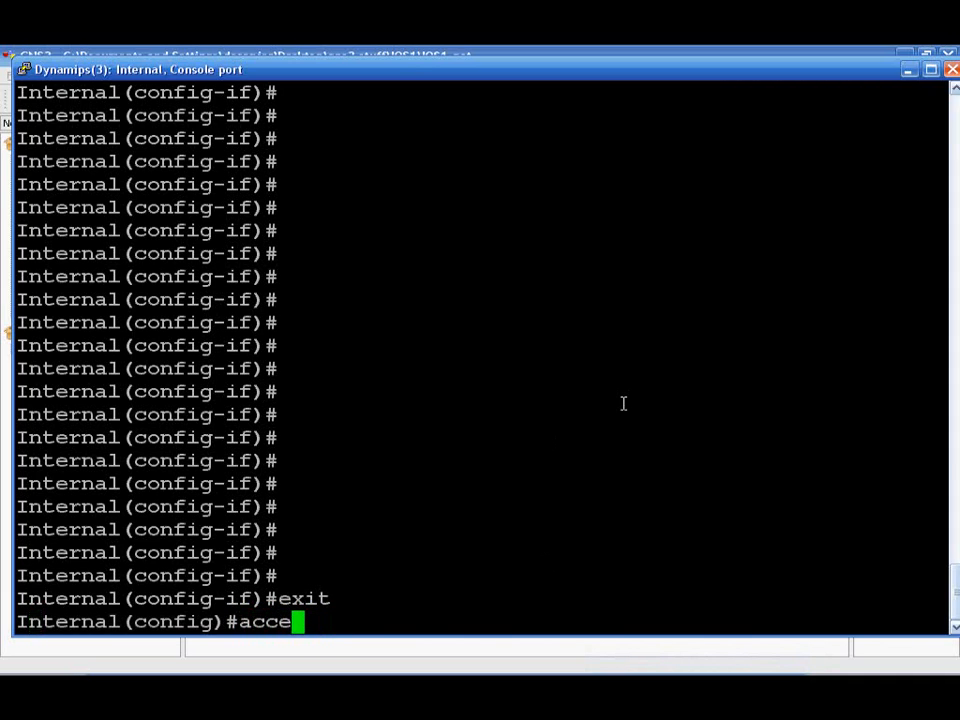
- Enter 'ip access-list standard 2' on the Internal router to open ACL 2
text(ip ac)
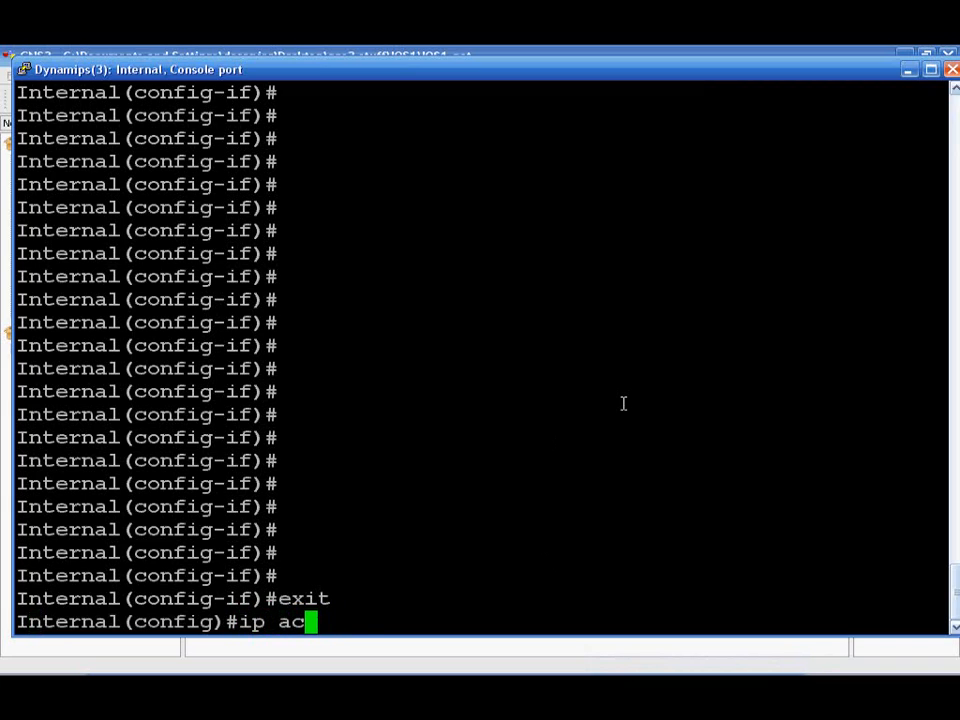
text(cess=l)
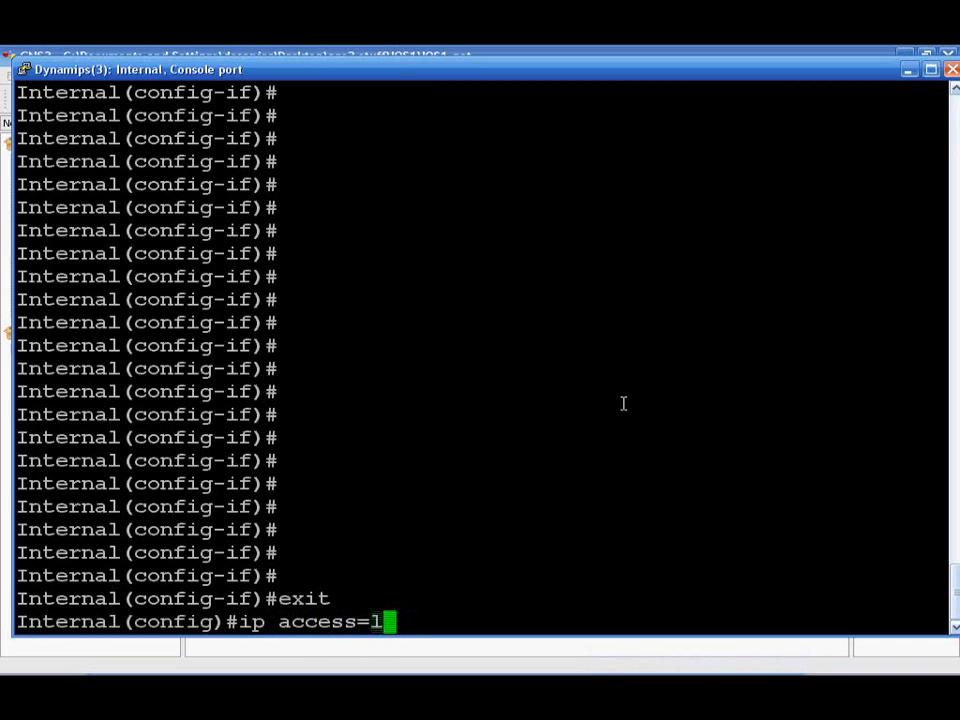
text(ist)
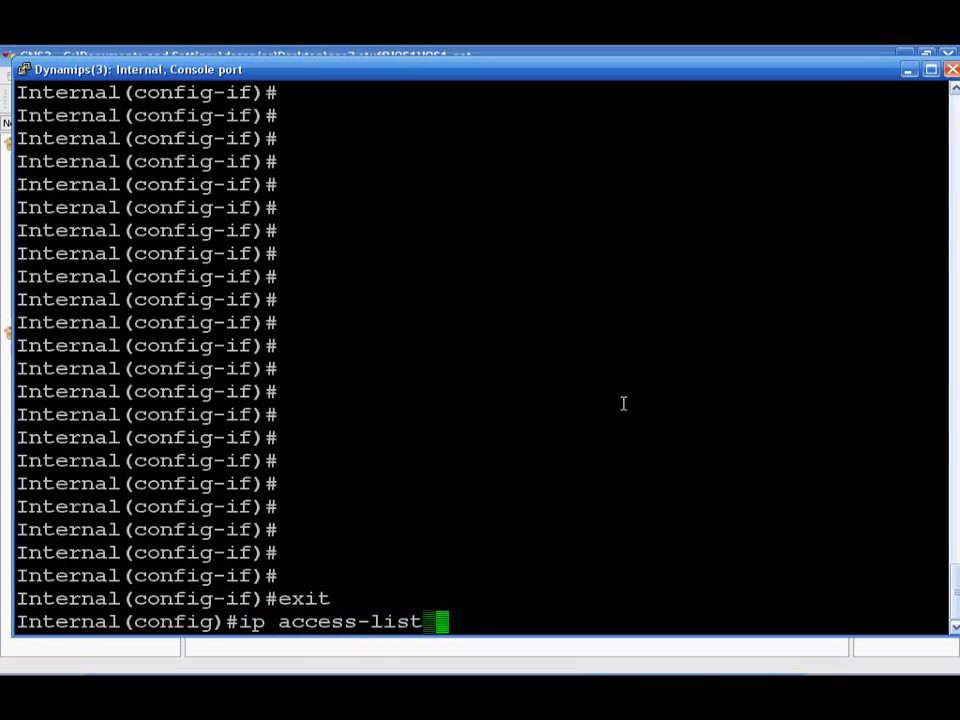
text(2)
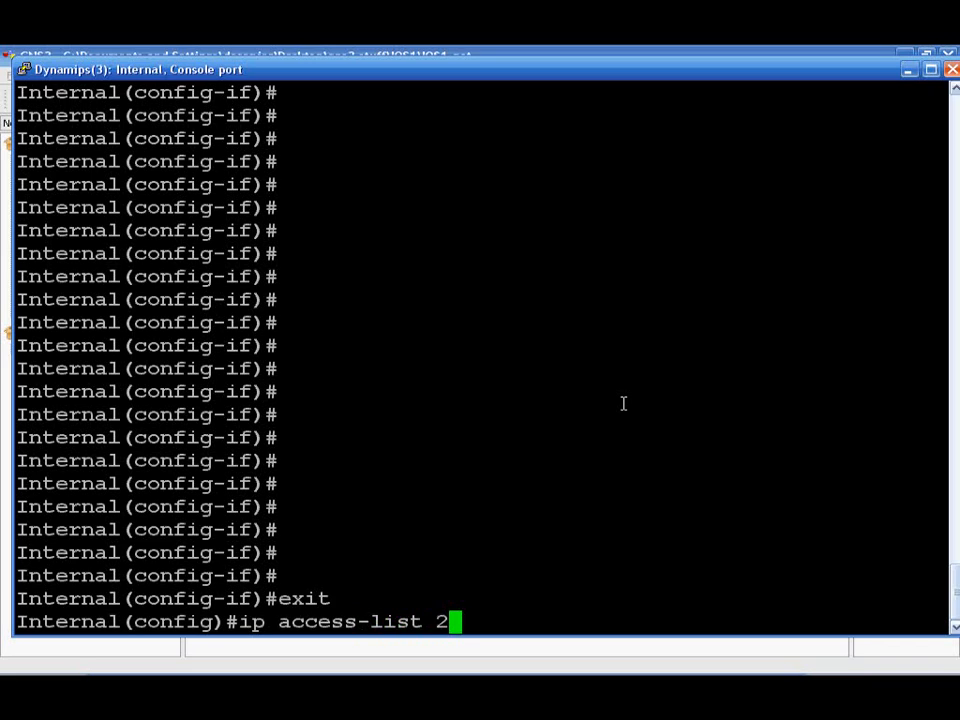
text(standar)
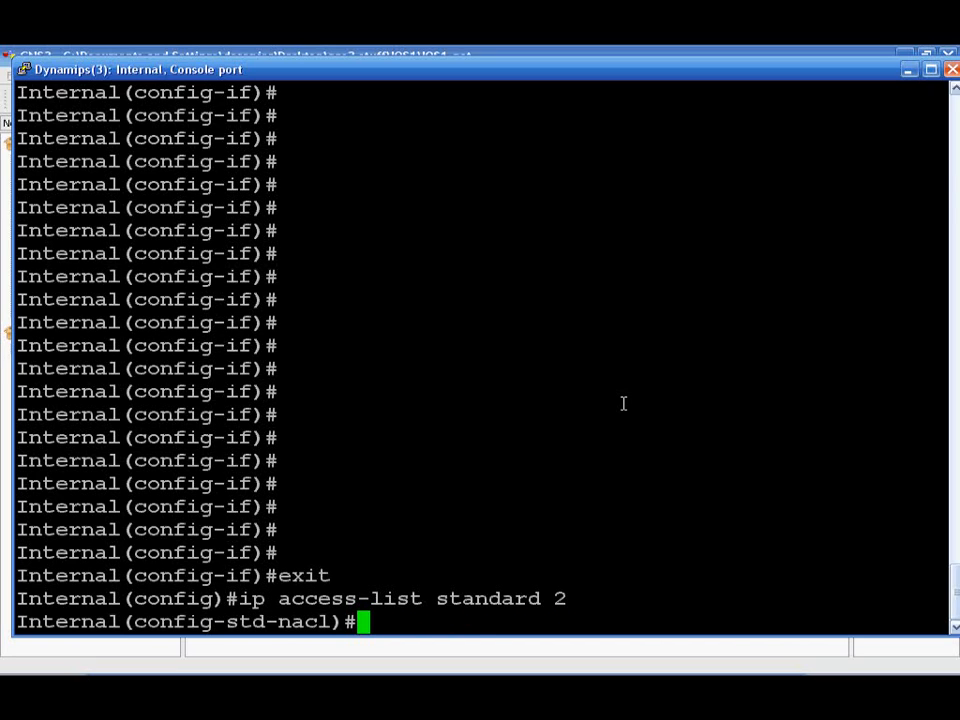
- Begin a deny entry for a single host with 'deny host'
text(deny)
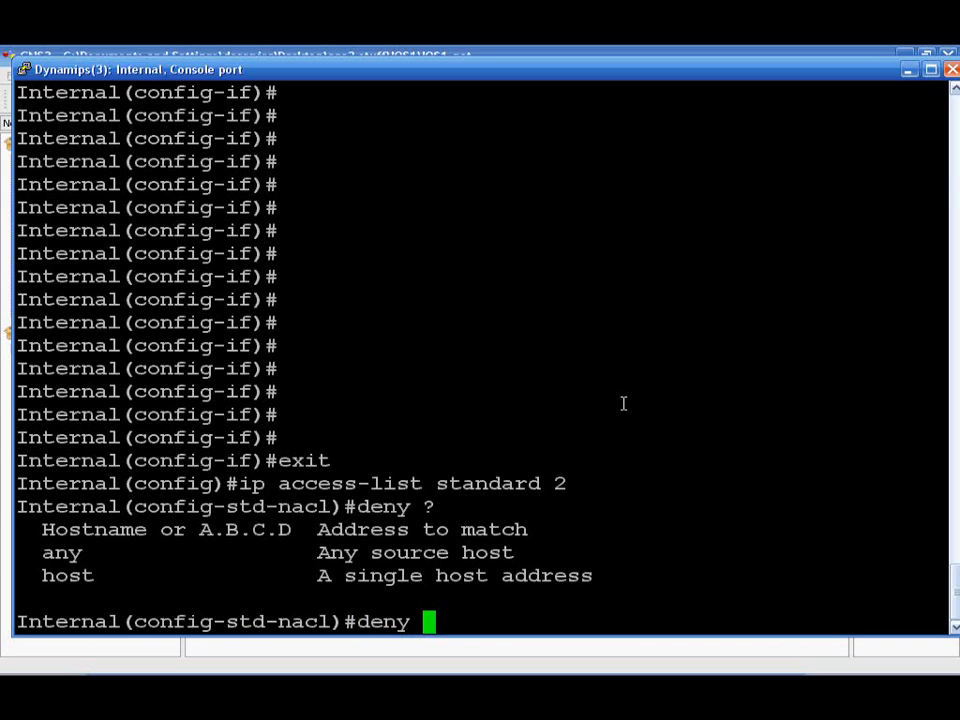
text(hos)
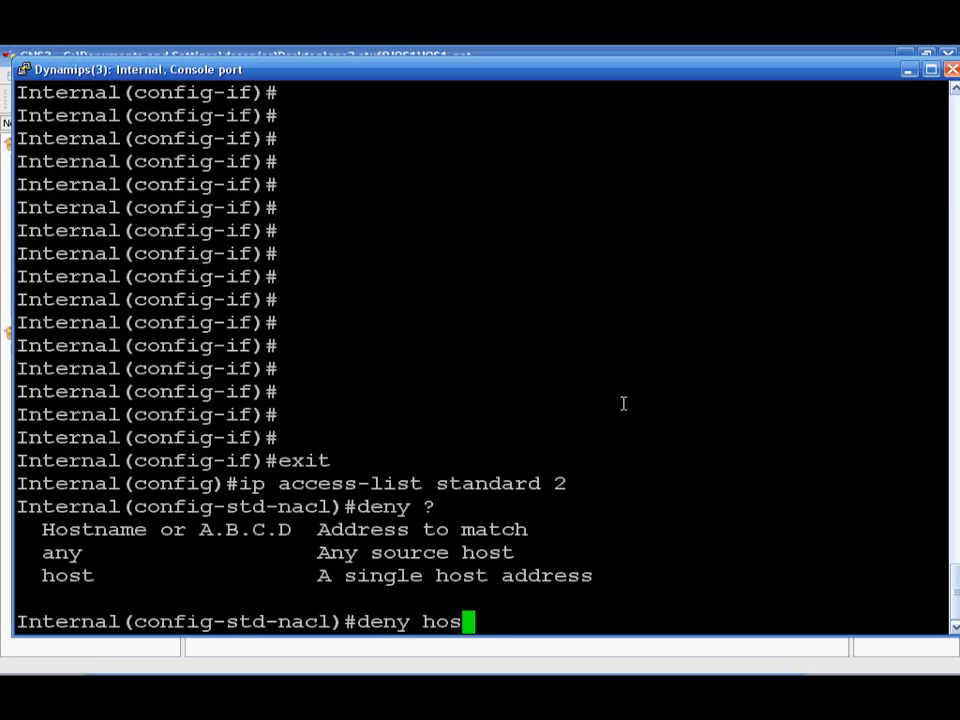
text(t)
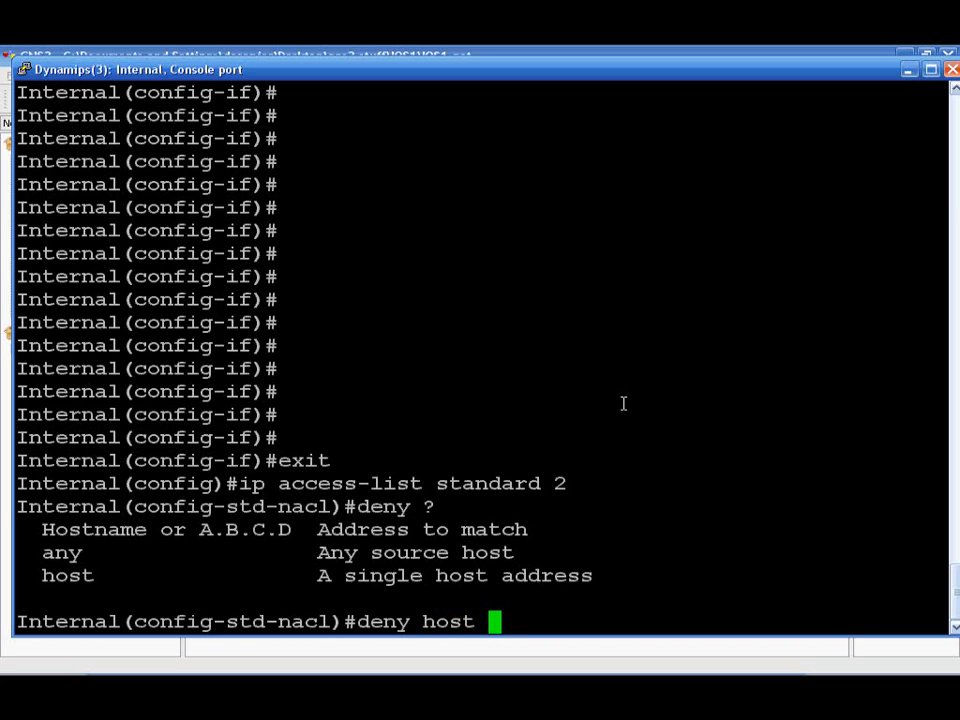